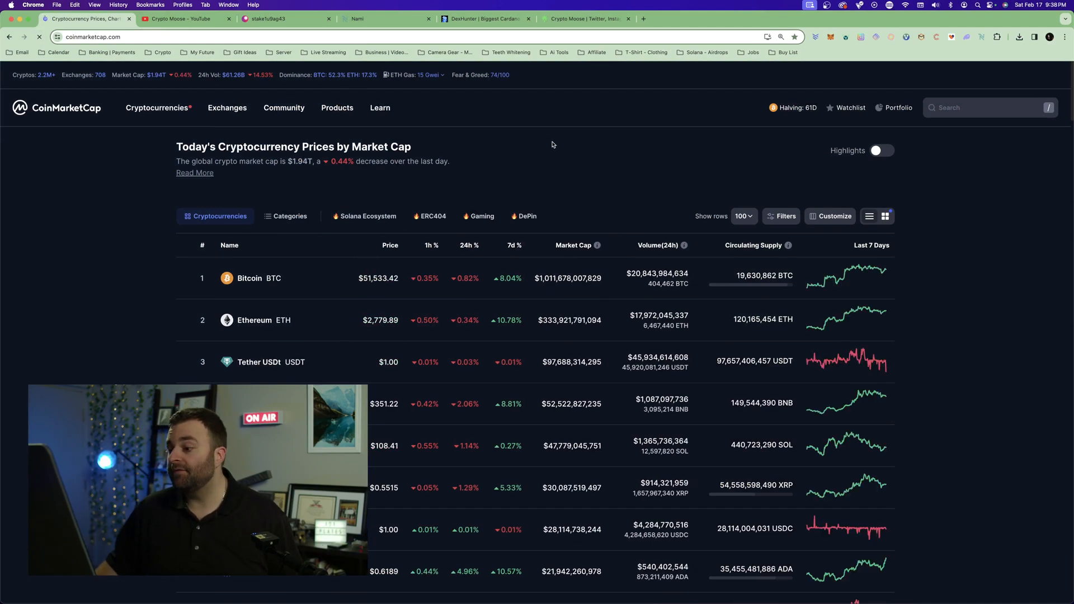
# - Review the CoinMarketCap market-cap rankings, then switch to the DexHunter Protocol page
pyautogui.scroll(-3)
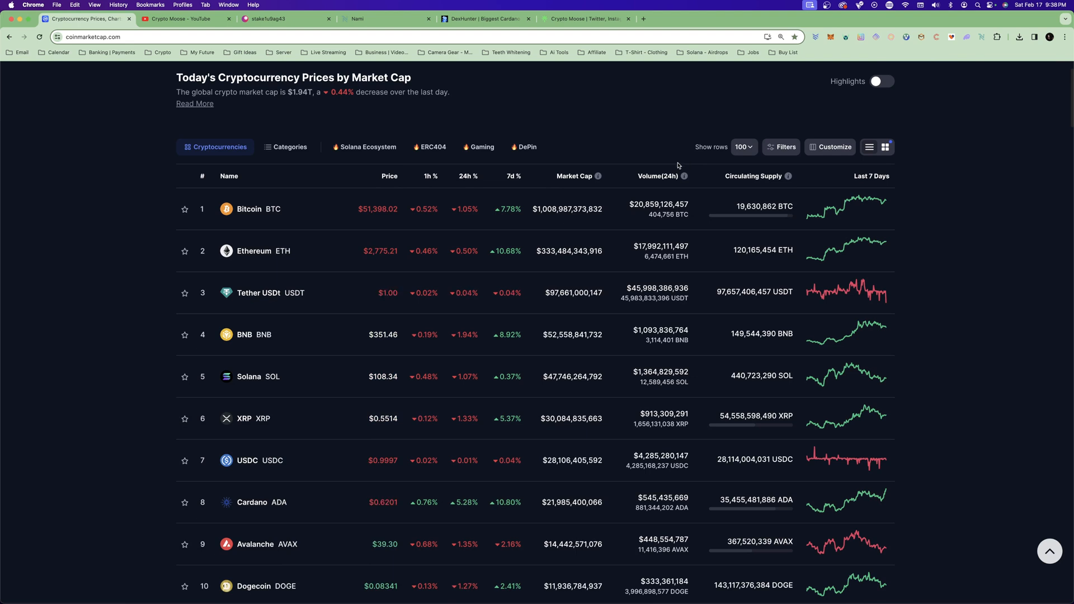
pyautogui.moveTo(386, 507)
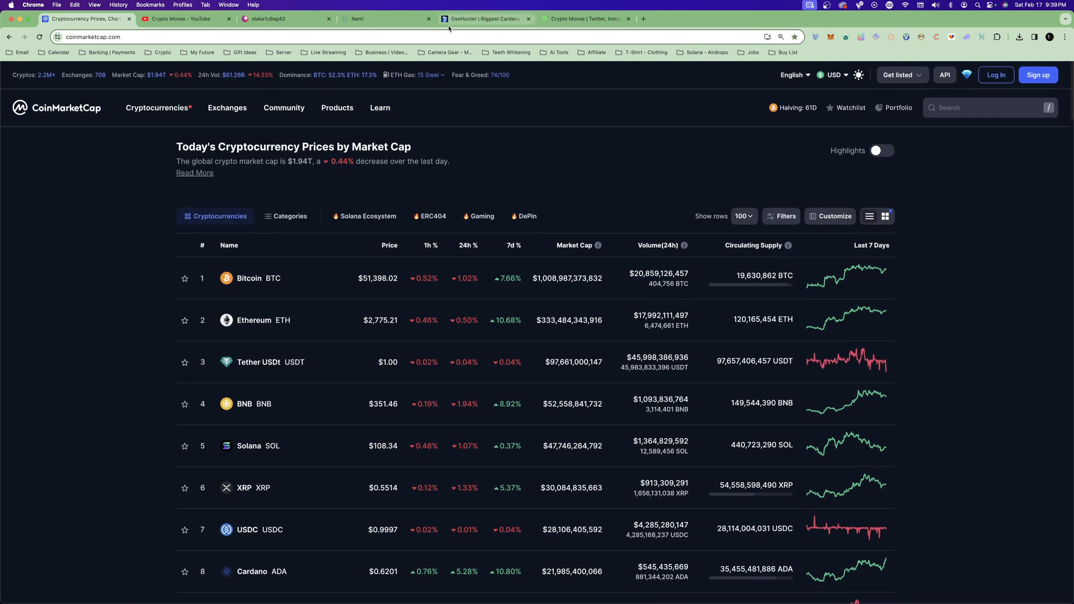
pyautogui.click(483, 18)
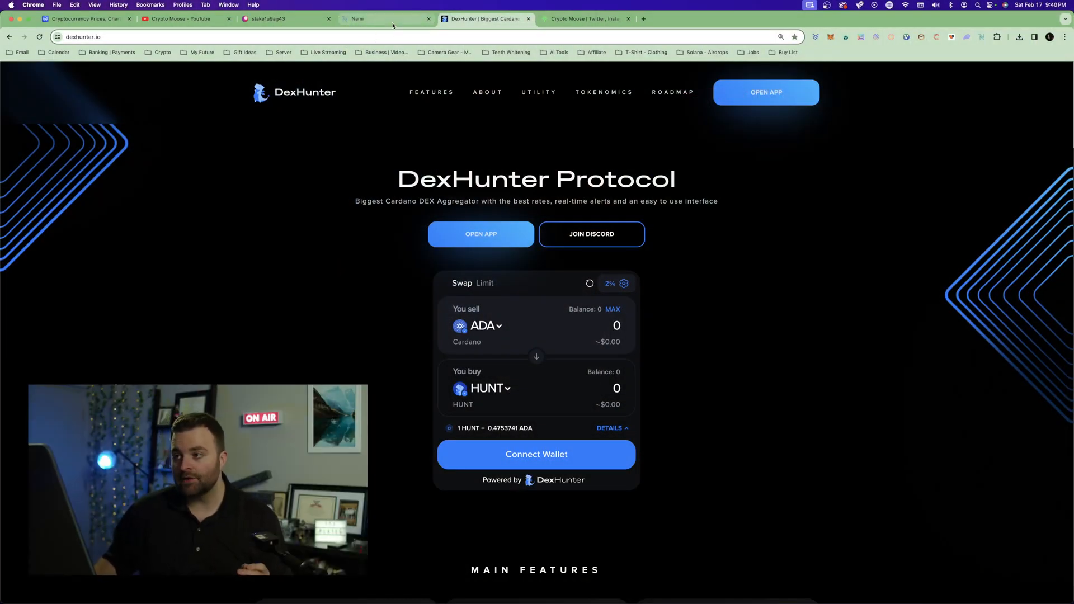
# - Browse Nami's site and Web Store listing, select Trezor 1 - Mitch, then view Crypto Moose's Linktree
pyautogui.click(383, 19)
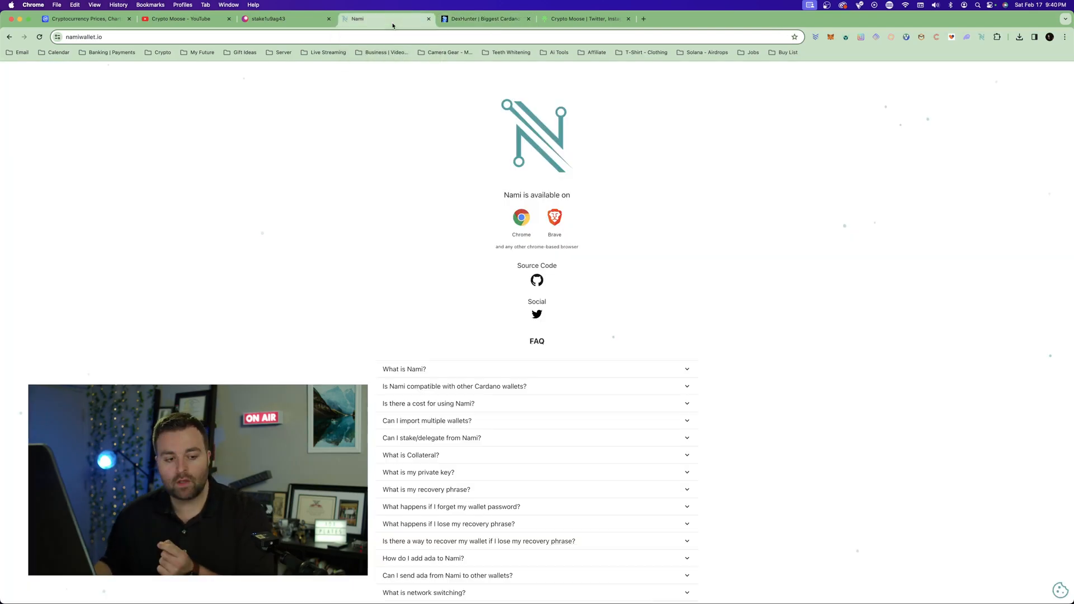
pyautogui.moveTo(319, 198)
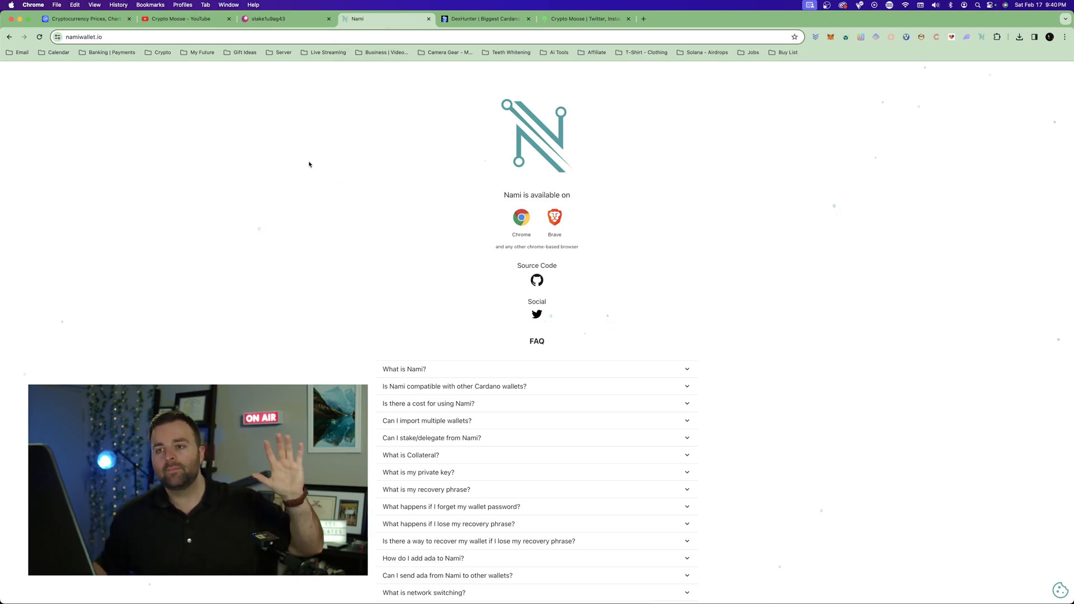
pyautogui.moveTo(226, 162)
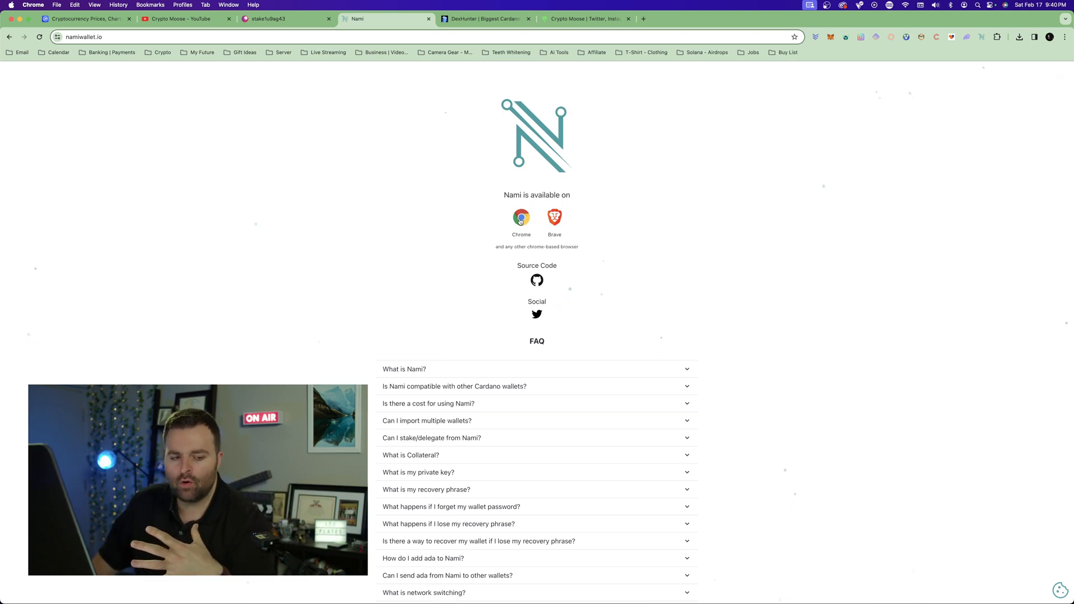
pyautogui.click(521, 218)
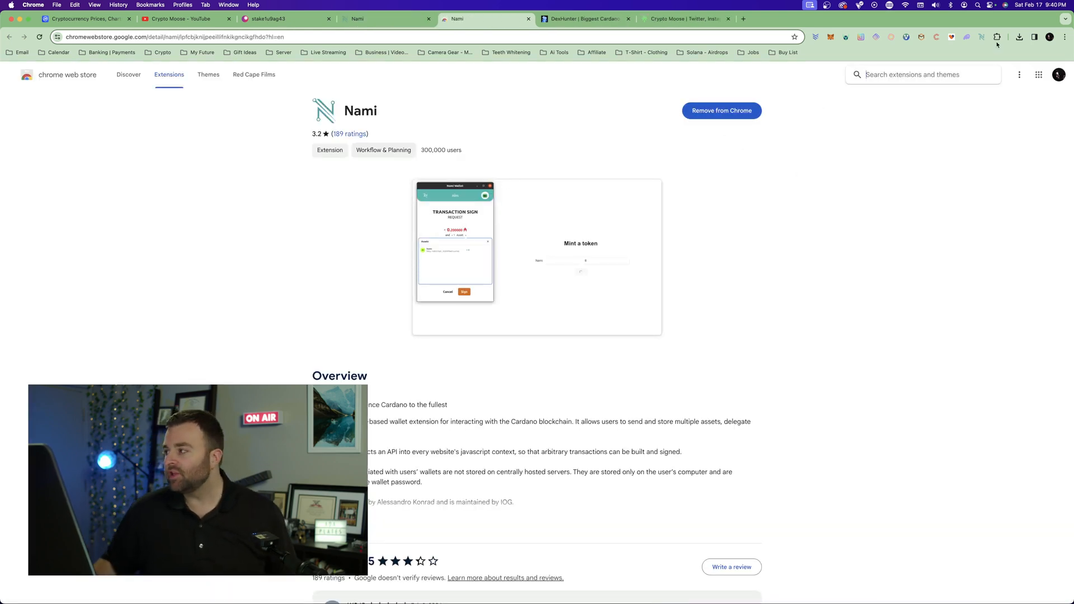
pyautogui.click(981, 37)
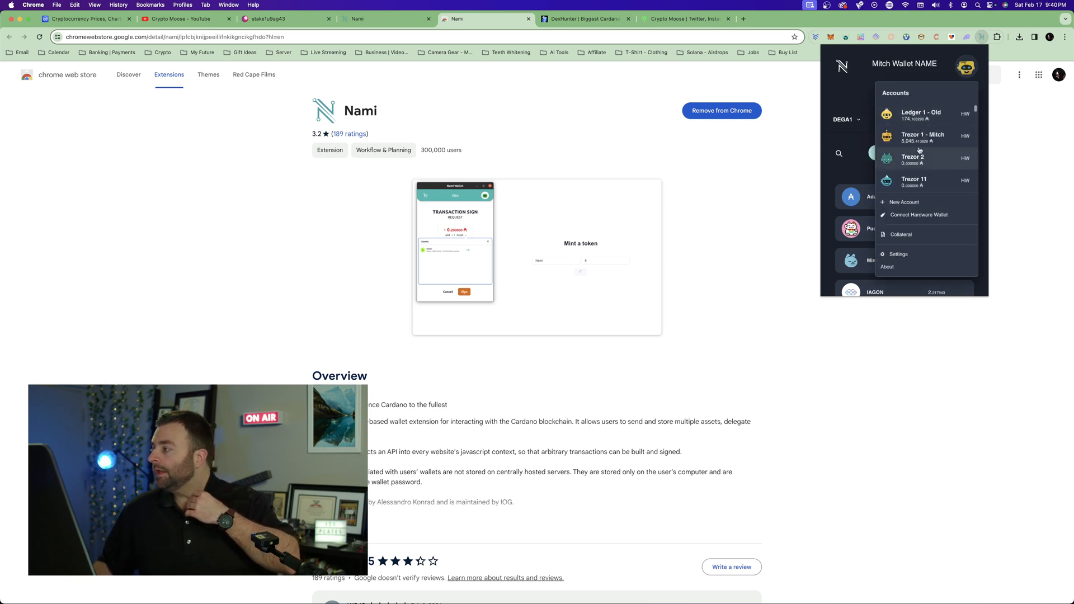
pyautogui.click(923, 138)
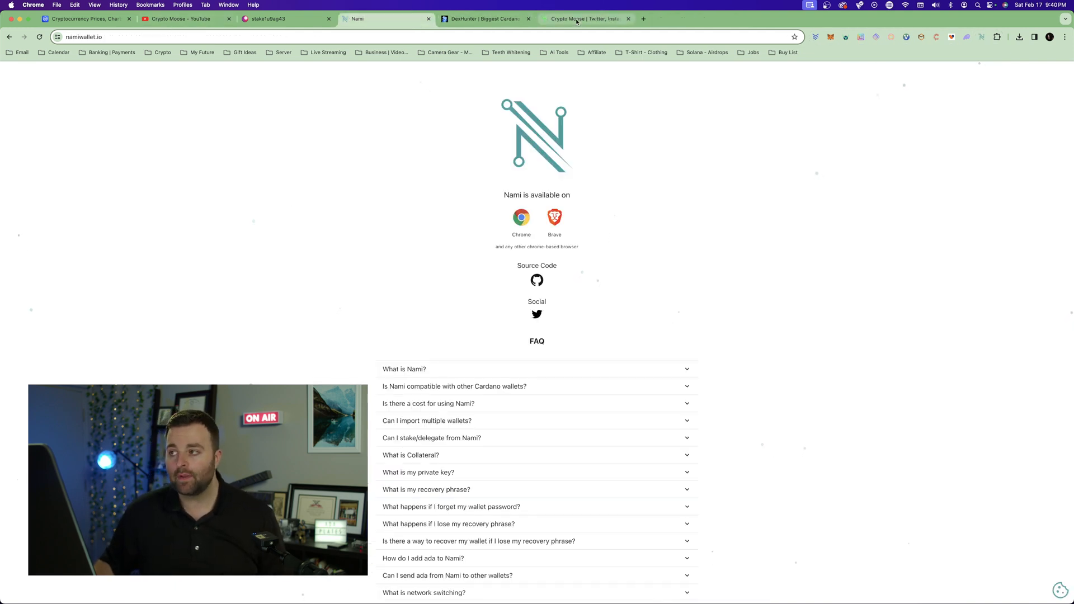
pyautogui.click(583, 18)
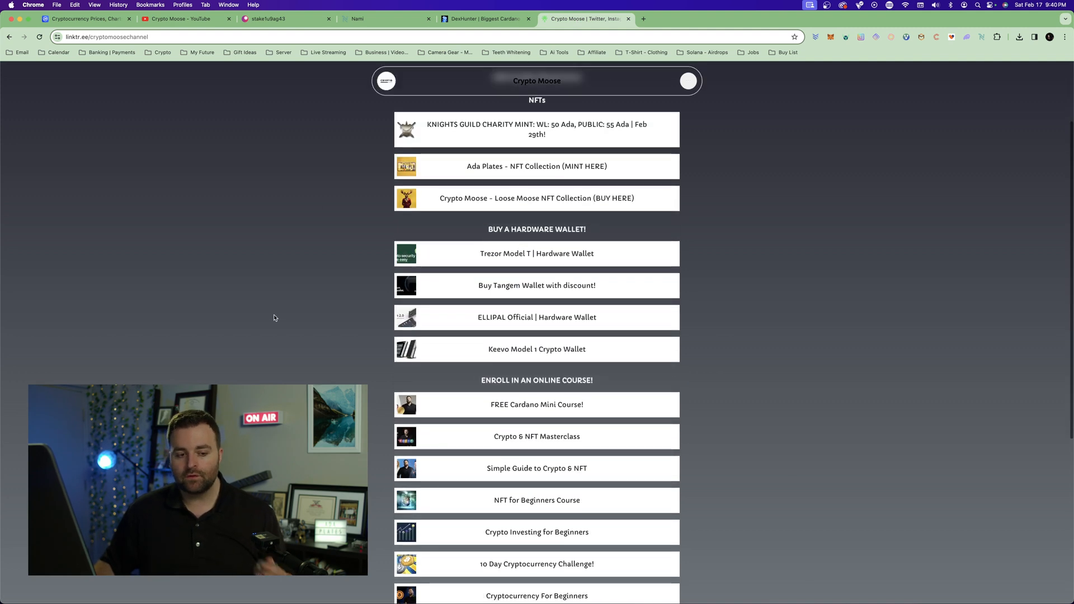
pyautogui.scroll(-3)
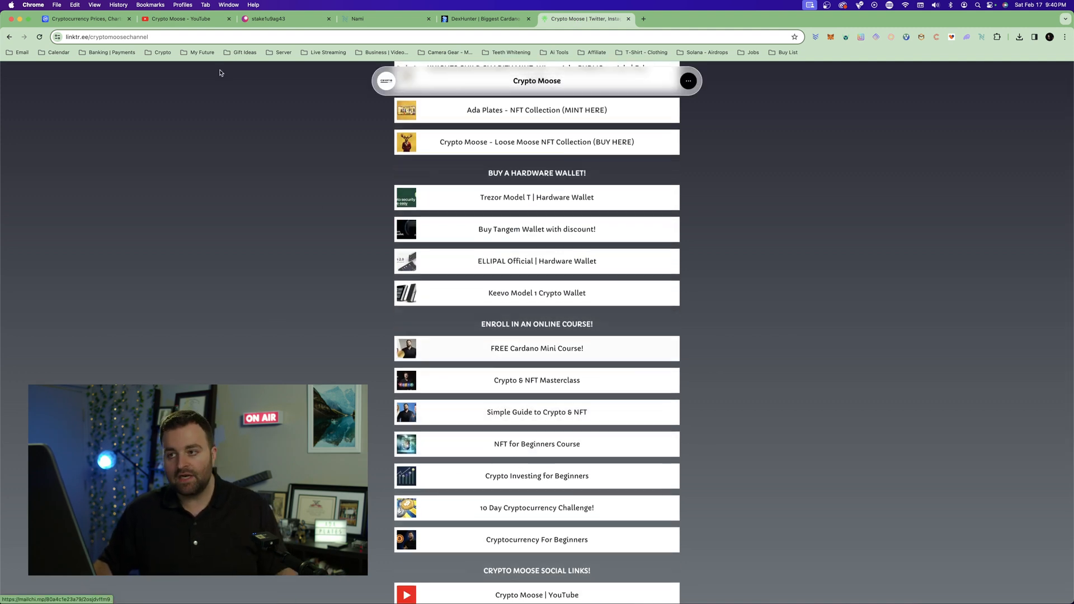
# - Search the Crypto Moose YouTube channel for 'nami wallet' tutorial videos
pyautogui.click(179, 18)
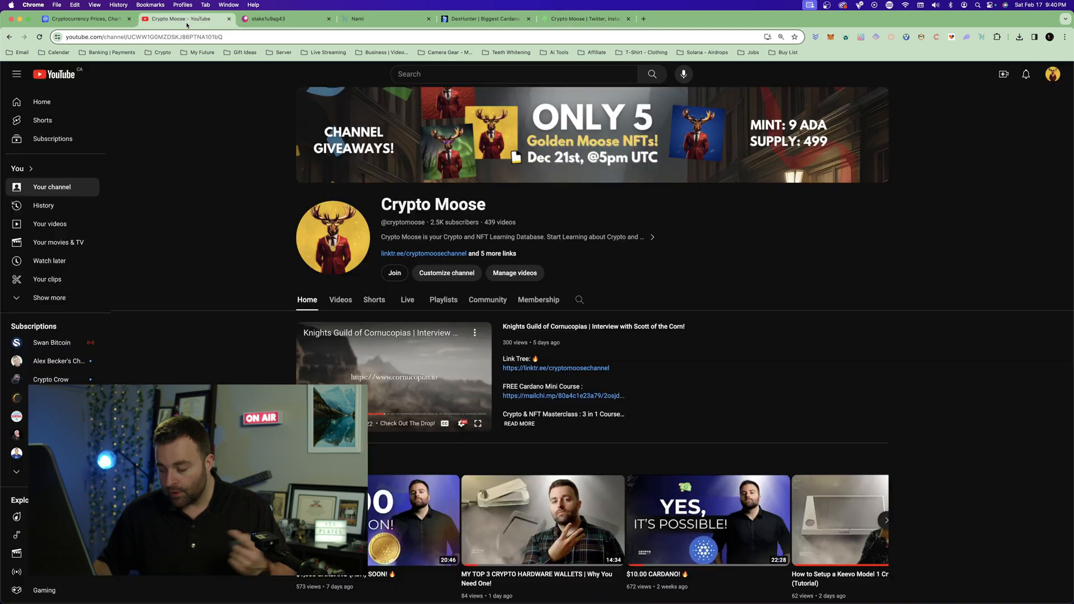
pyautogui.click(579, 299)
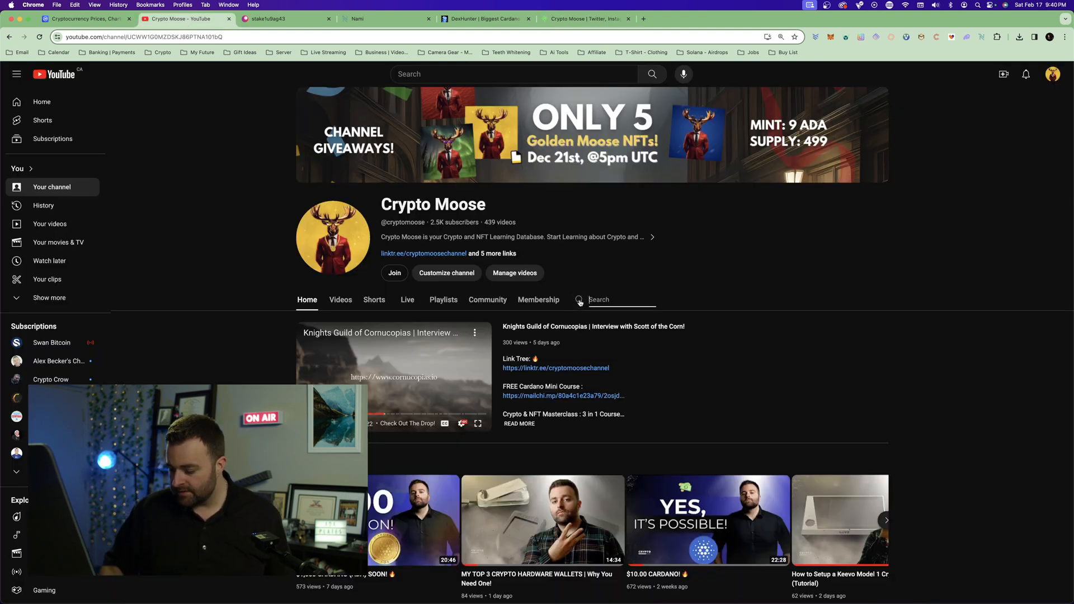
pyautogui.write('nami wallet')
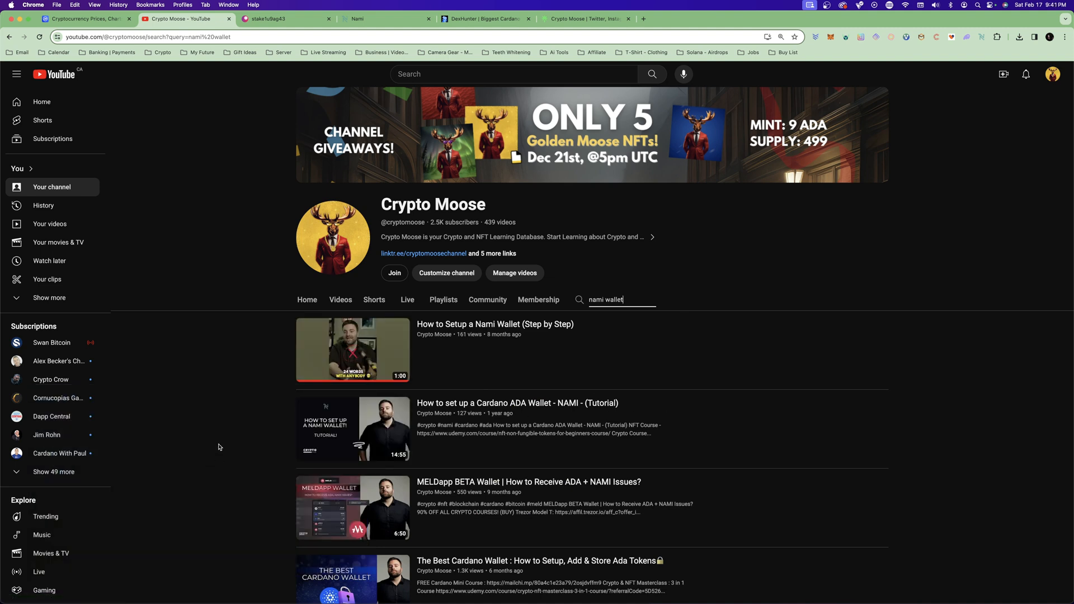
pyautogui.scroll(-3)
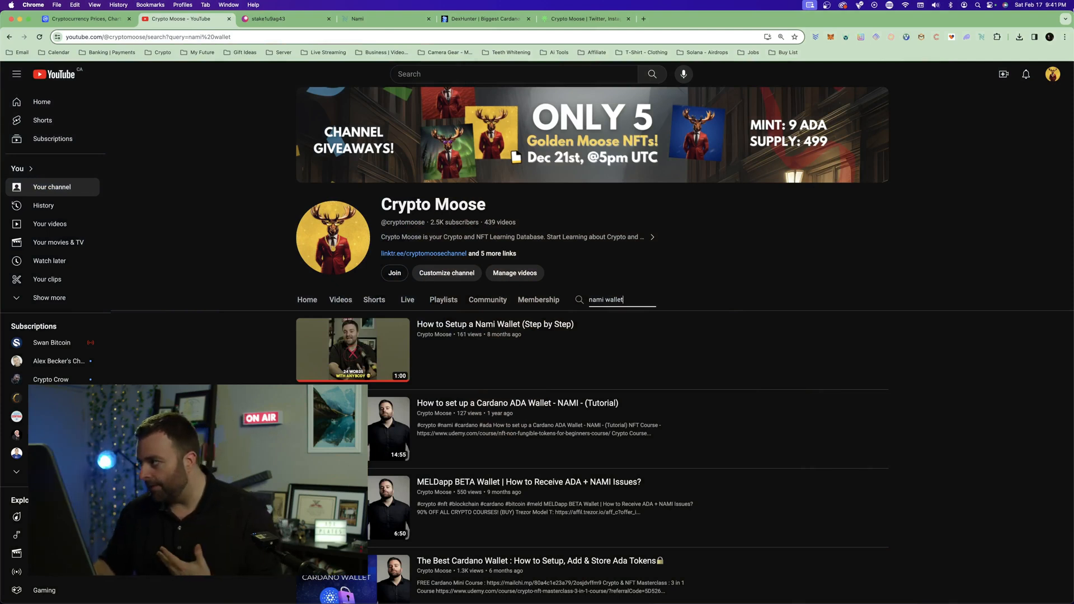
# - Show the Trezor 1 - Mitch receive address QR code in Nami, then return to DexHunter
pyautogui.click(981, 37)
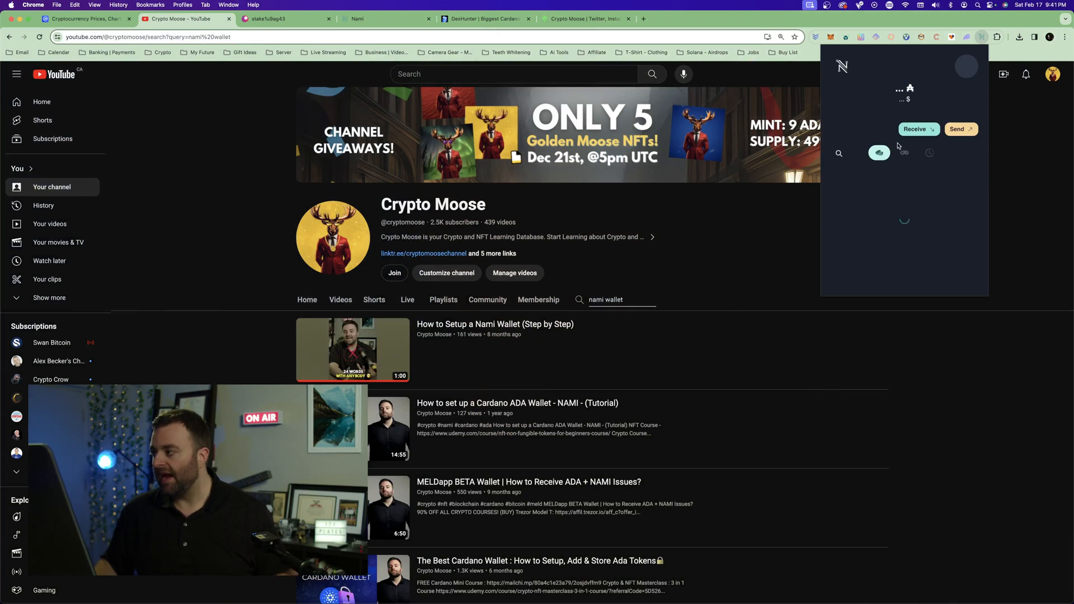
pyautogui.click(916, 128)
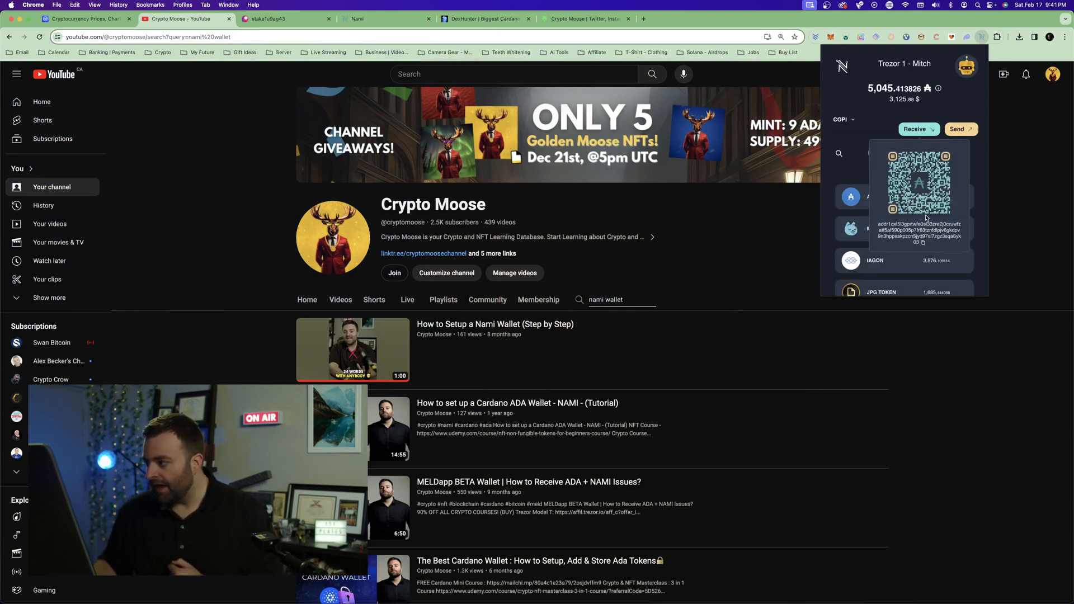
pyautogui.click(922, 242)
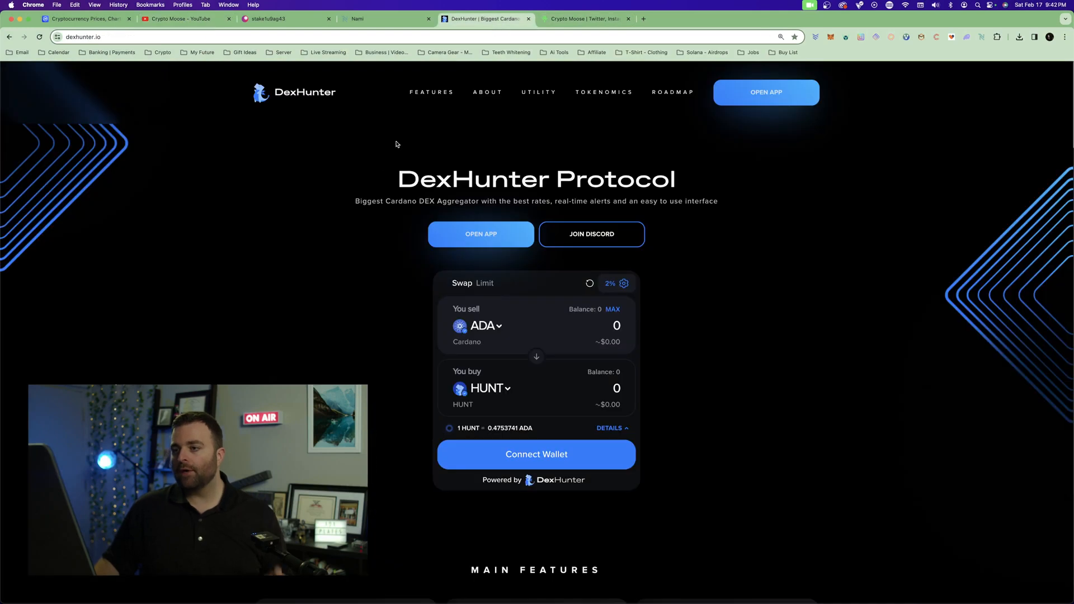
pyautogui.moveTo(285, 214)
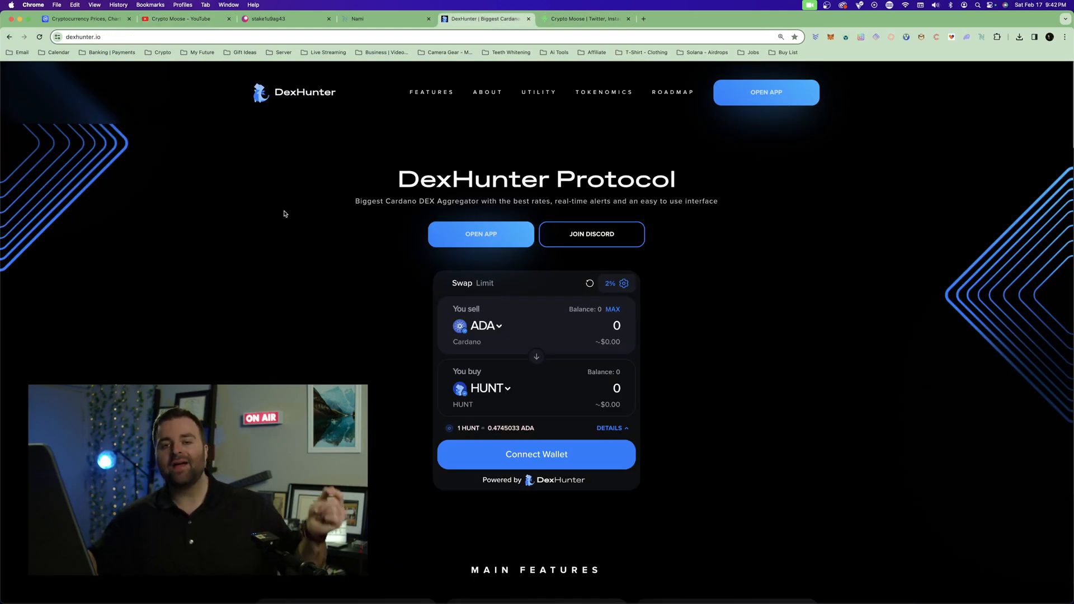
pyautogui.moveTo(738, 110)
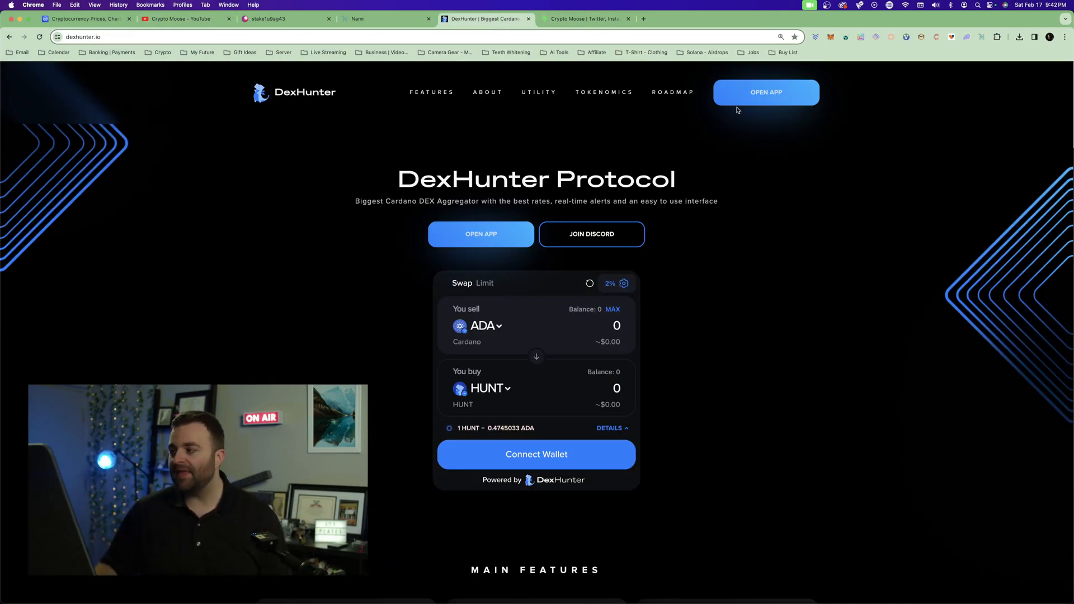
# - Launch the DexHunter app on the Cardano Trending Tokens dashboard and view wallet-connection options
pyautogui.click(766, 91)
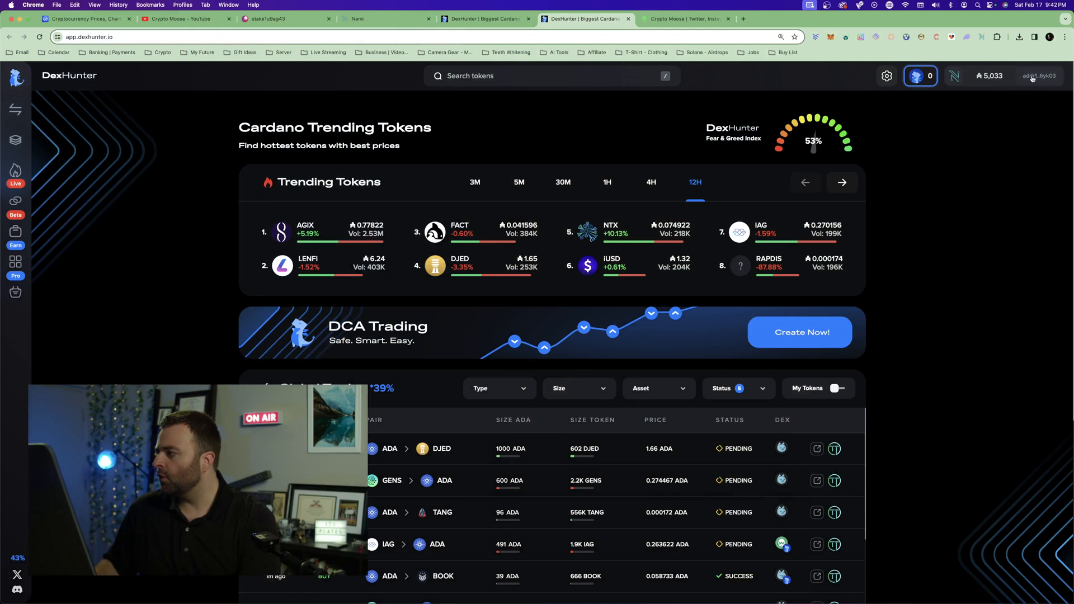
pyautogui.click(1004, 75)
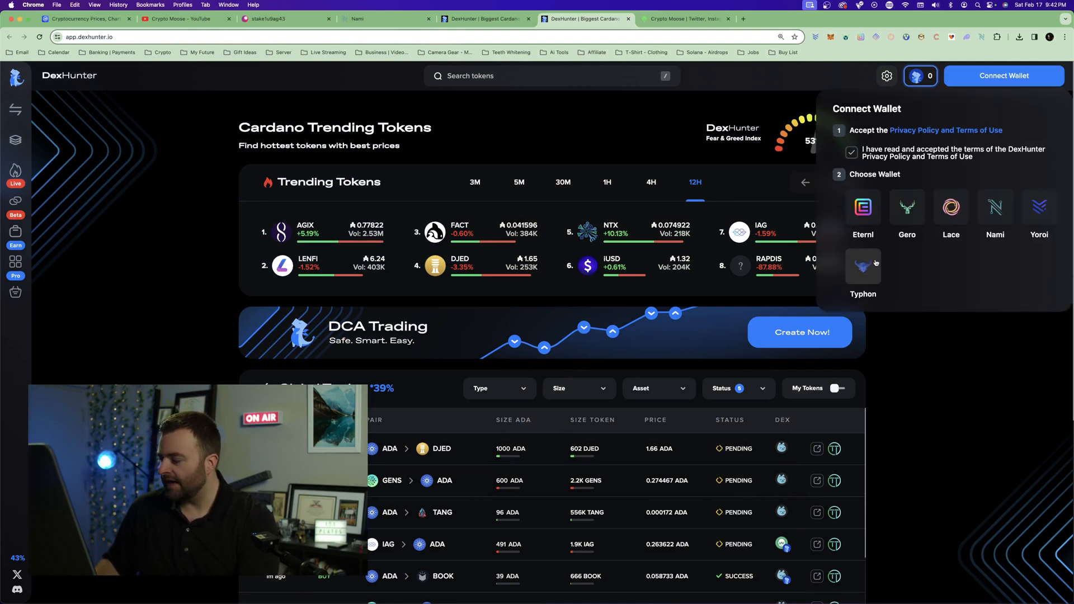
pyautogui.click(953, 82)
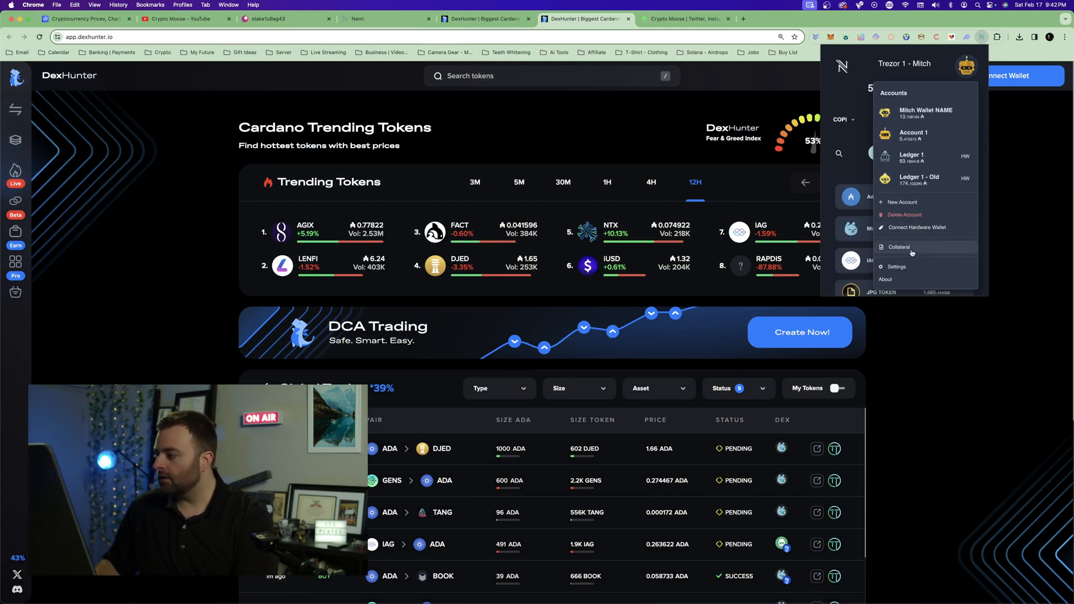
pyautogui.click(900, 248)
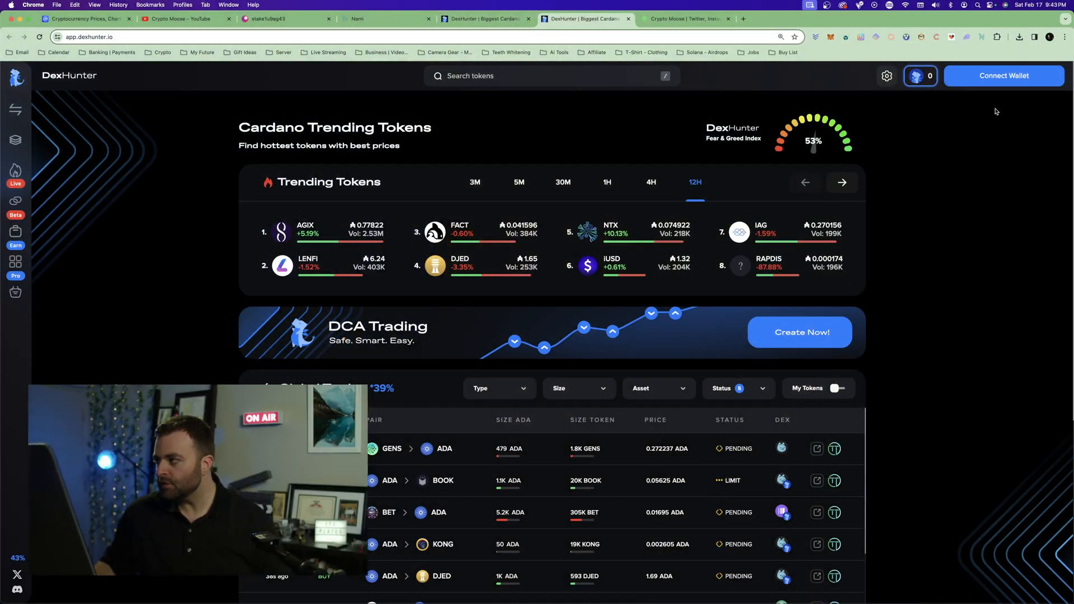
# - Accept the terms and connect the Nami wallet, showing a 5,033 ADA balance
pyautogui.click(1004, 76)
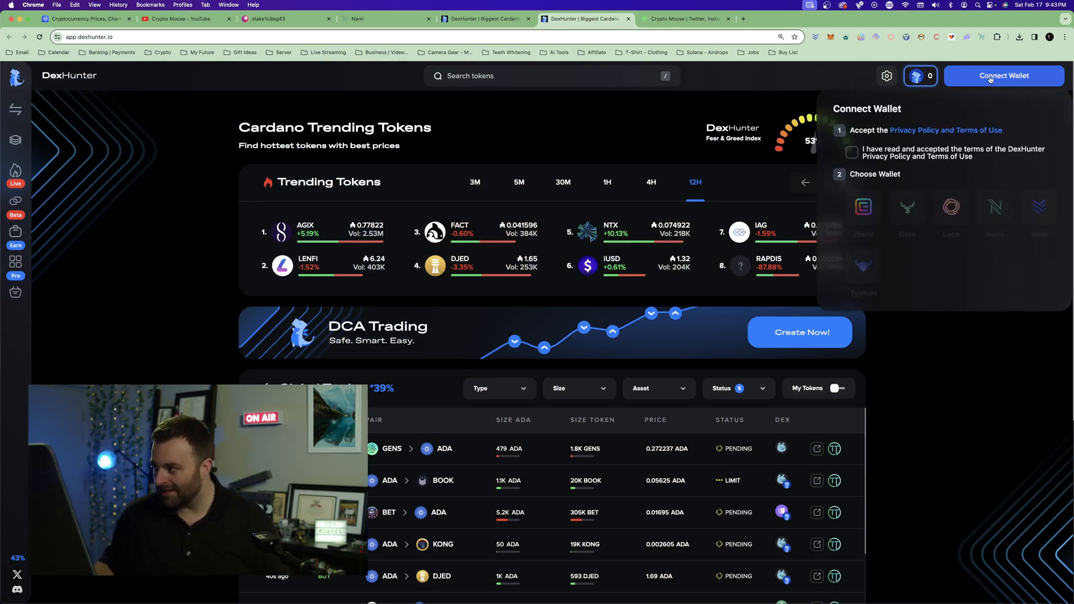
pyautogui.click(852, 153)
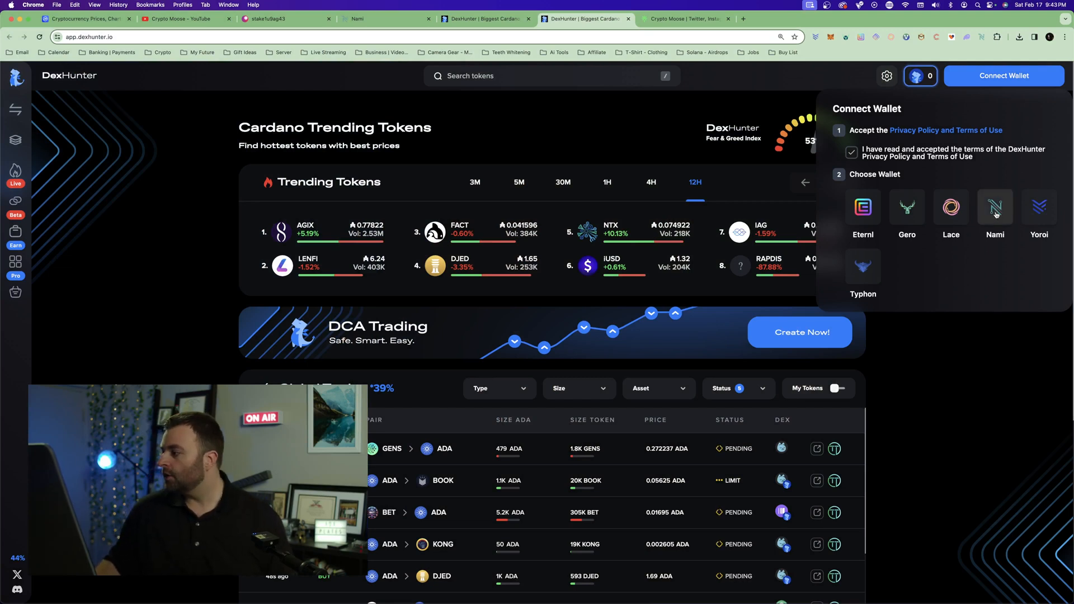
pyautogui.click(995, 211)
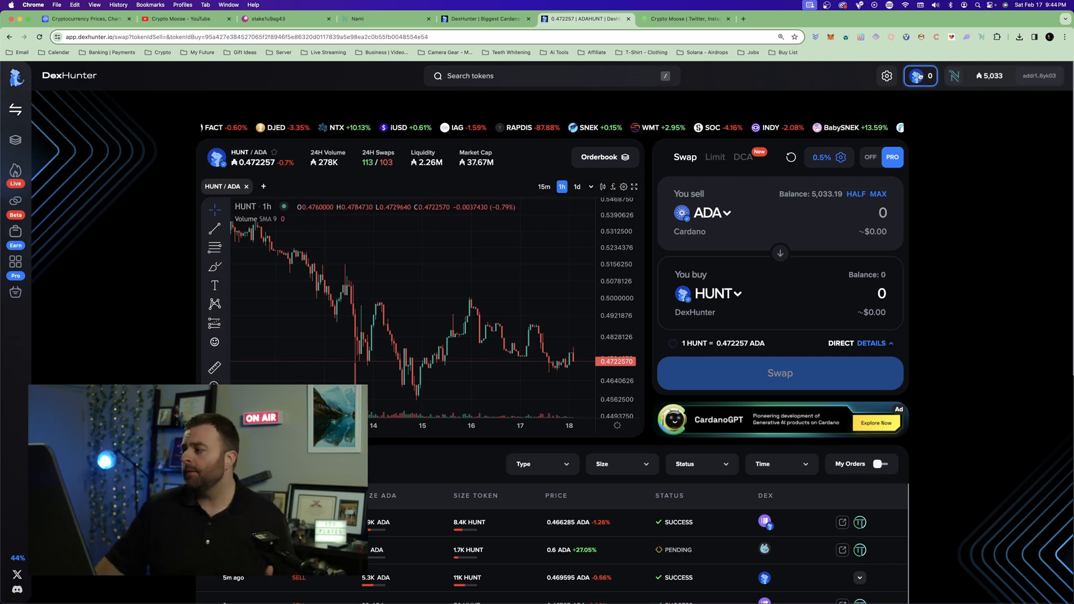
# - Enter 100 ADA to sell, quoting about 212.62 HUNT, and open the buy-token list
pyautogui.click(920, 75)
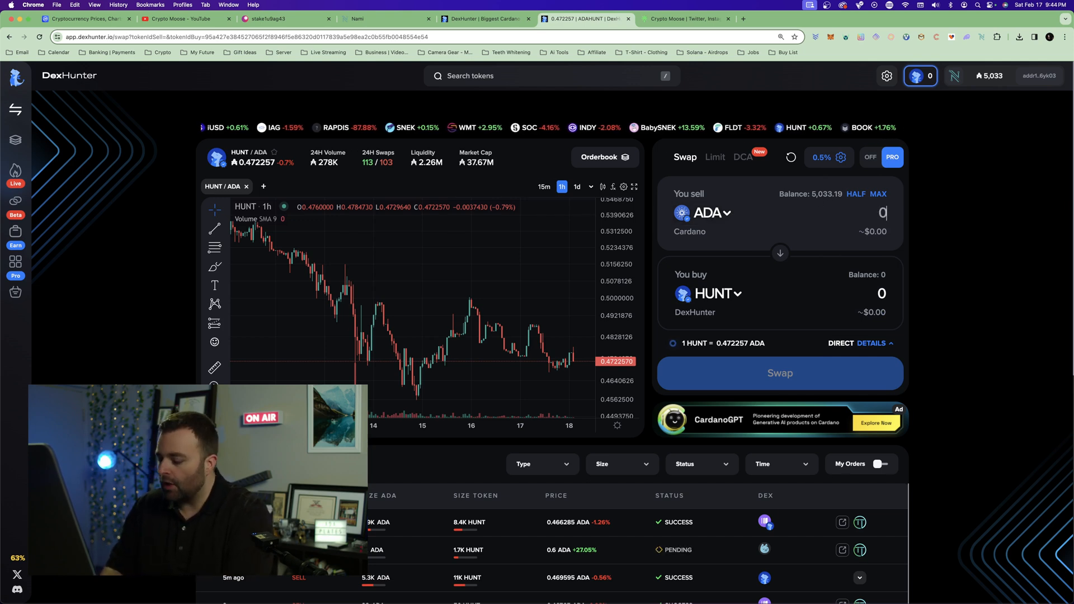
pyautogui.write('100')
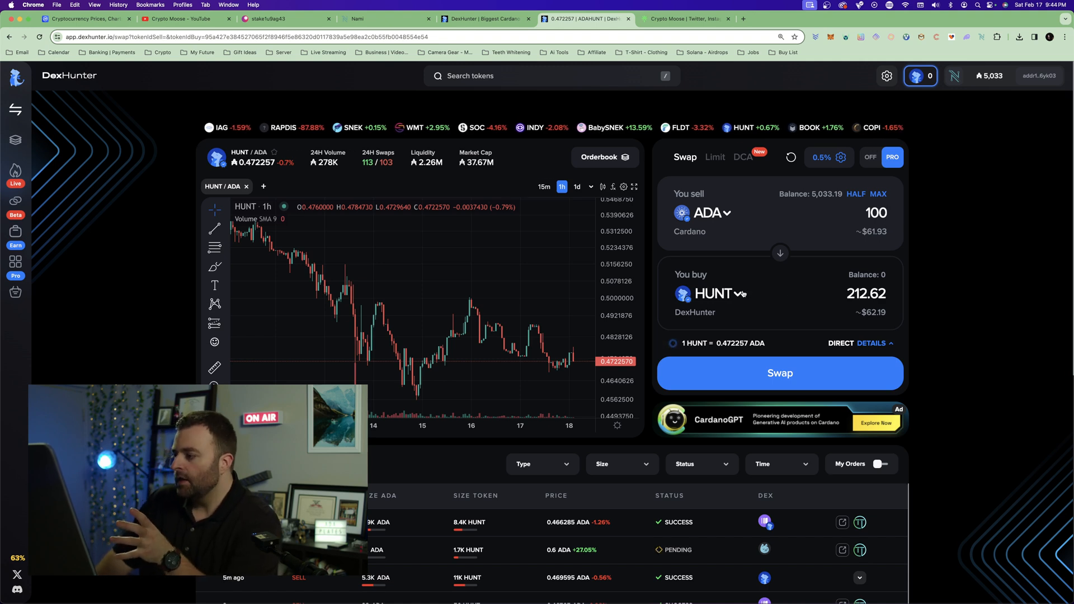
pyautogui.click(720, 294)
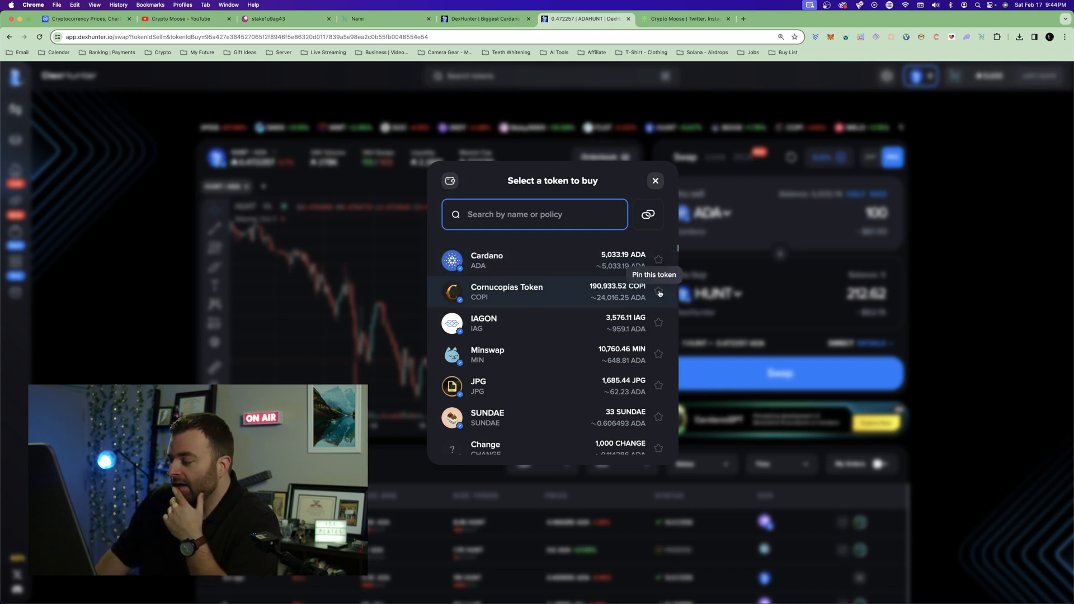
# - Pin COPI and pick MELD as the buy token, quoting about 3,679.49 MELD
pyautogui.click(658, 293)
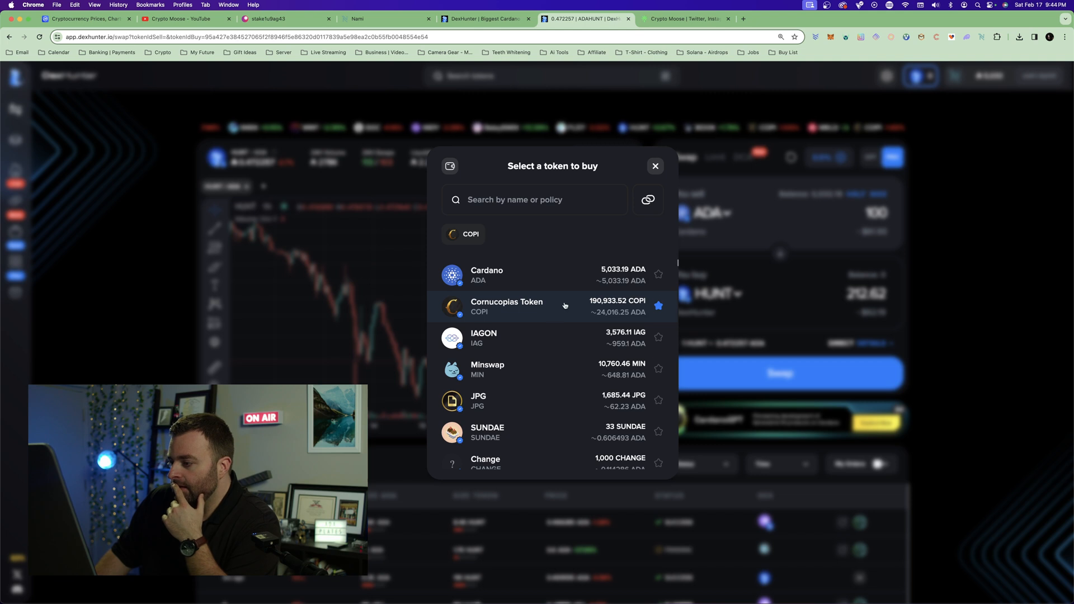
pyautogui.scroll(-3)
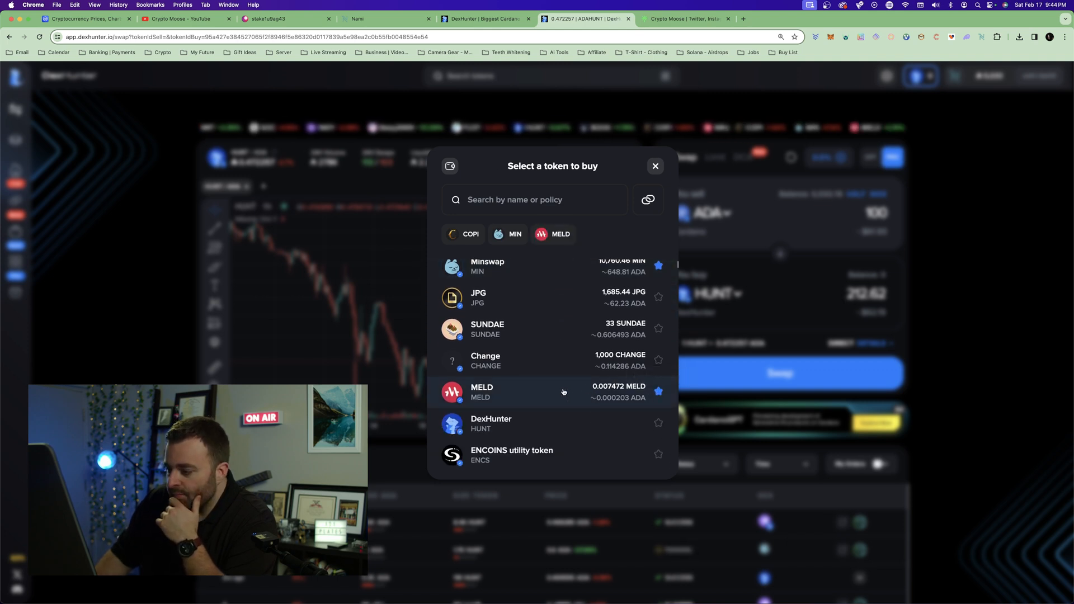
pyautogui.click(482, 392)
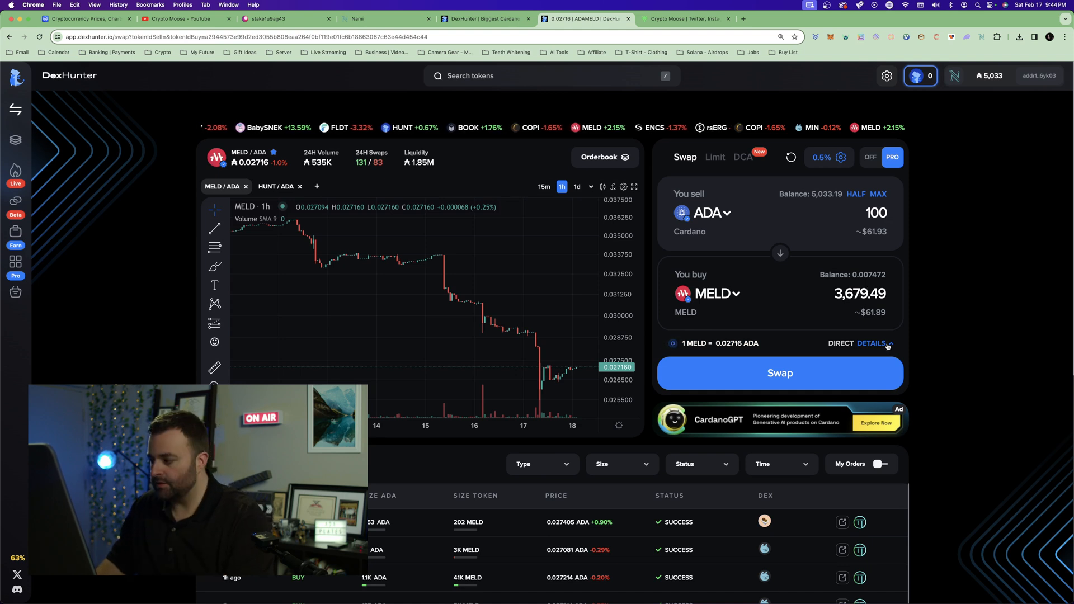
pyautogui.click(872, 343)
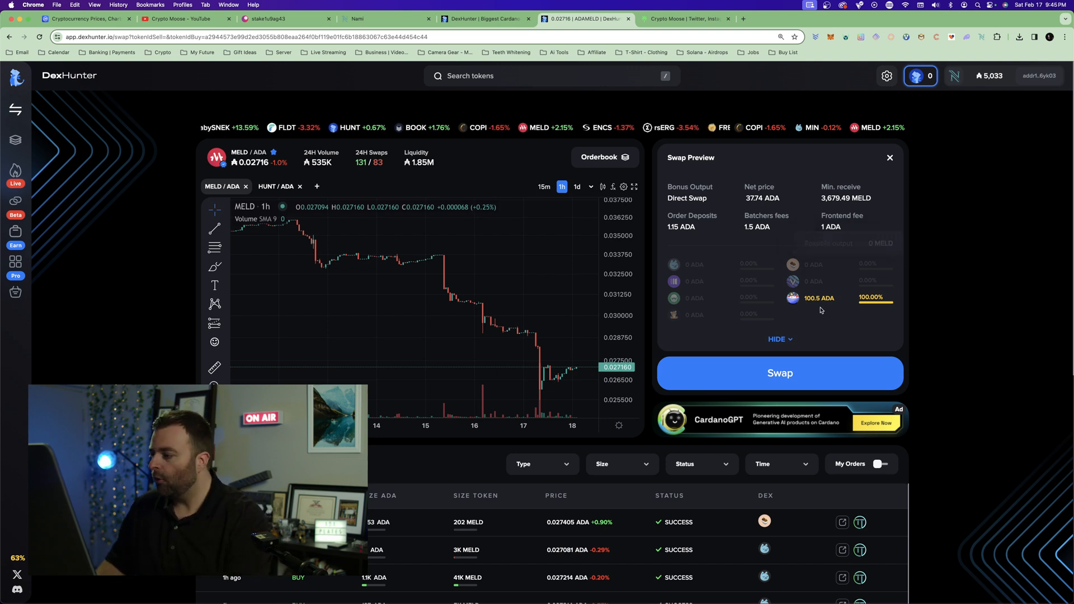
pyautogui.moveTo(820, 297)
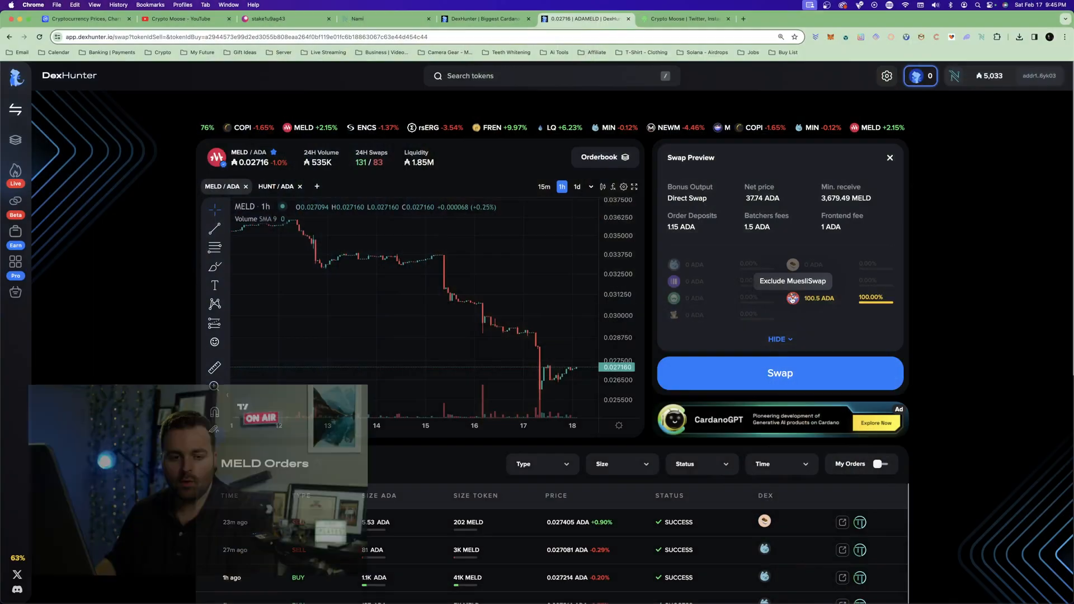
pyautogui.click(890, 157)
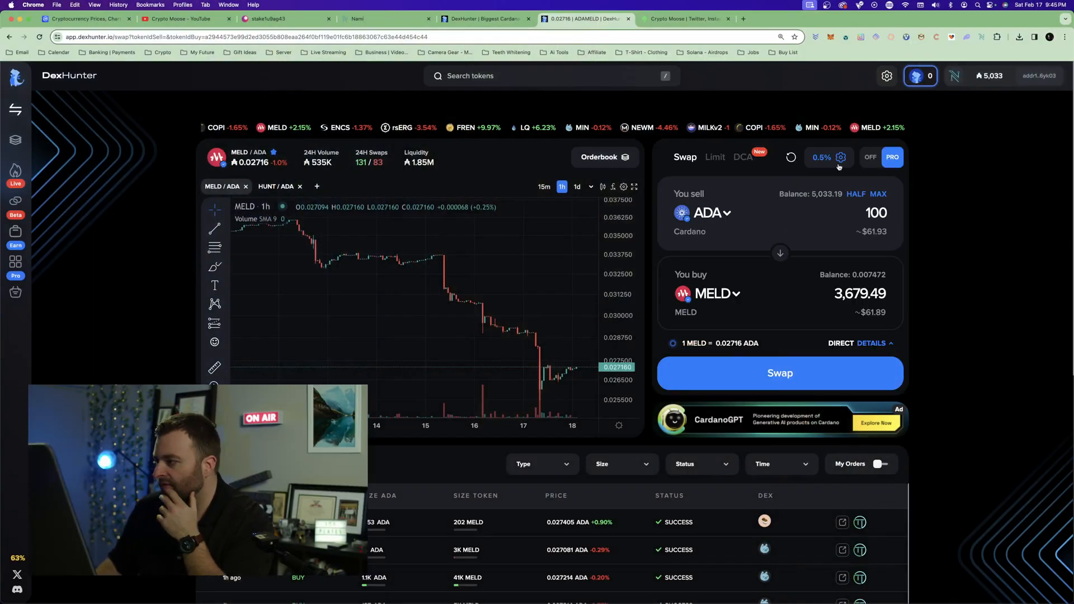
pyautogui.click(841, 158)
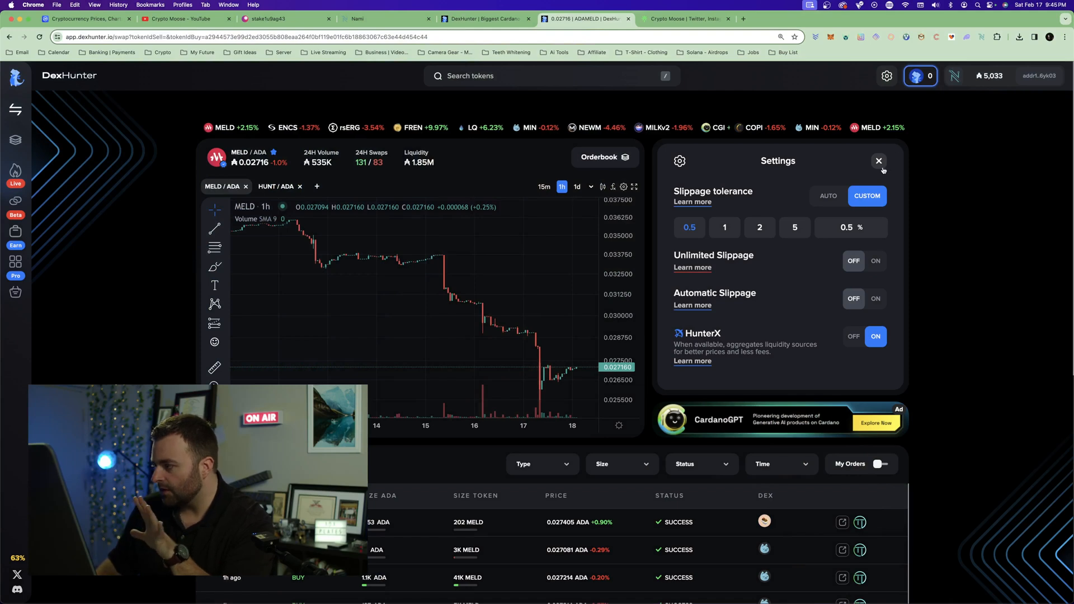
pyautogui.click(879, 160)
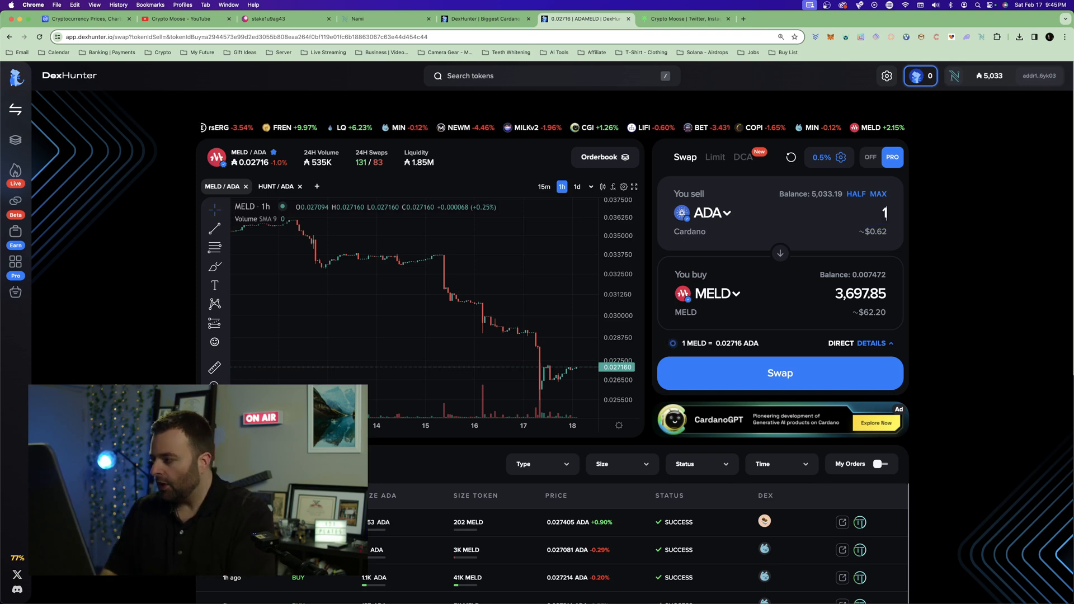
pyautogui.write('00')
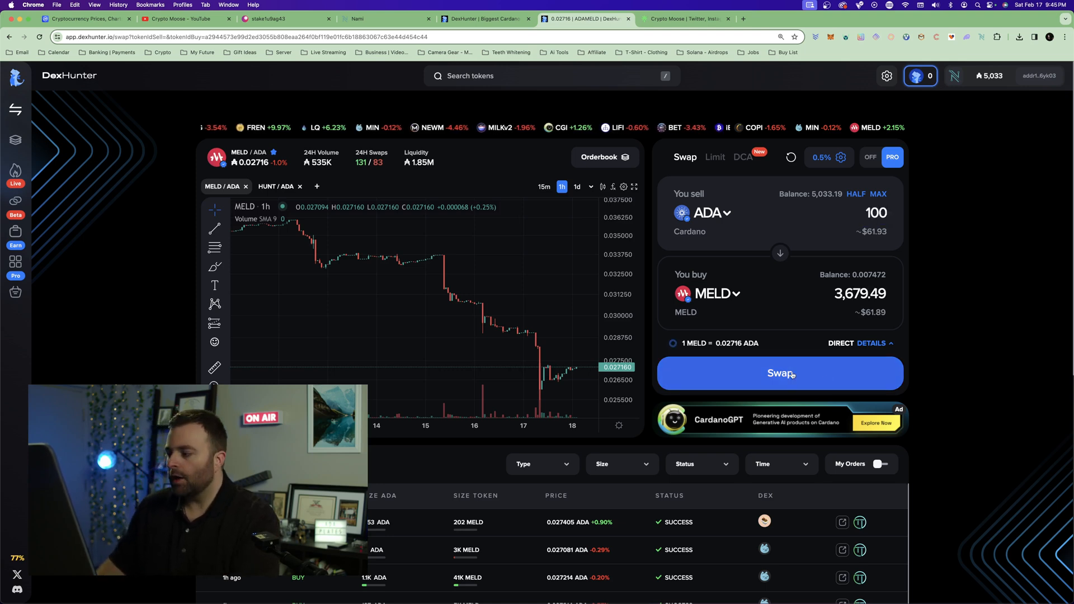
# - Sign the 100 ADA to MELD swap in Trezor Connect, allowing the session with Standard wallet
pyautogui.click(779, 374)
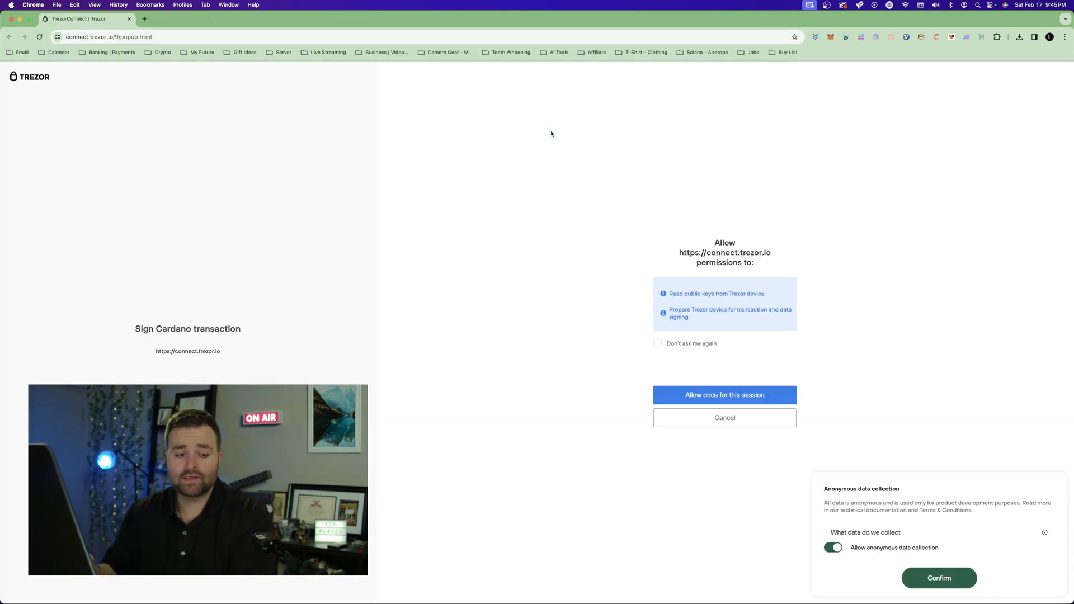
pyautogui.click(724, 394)
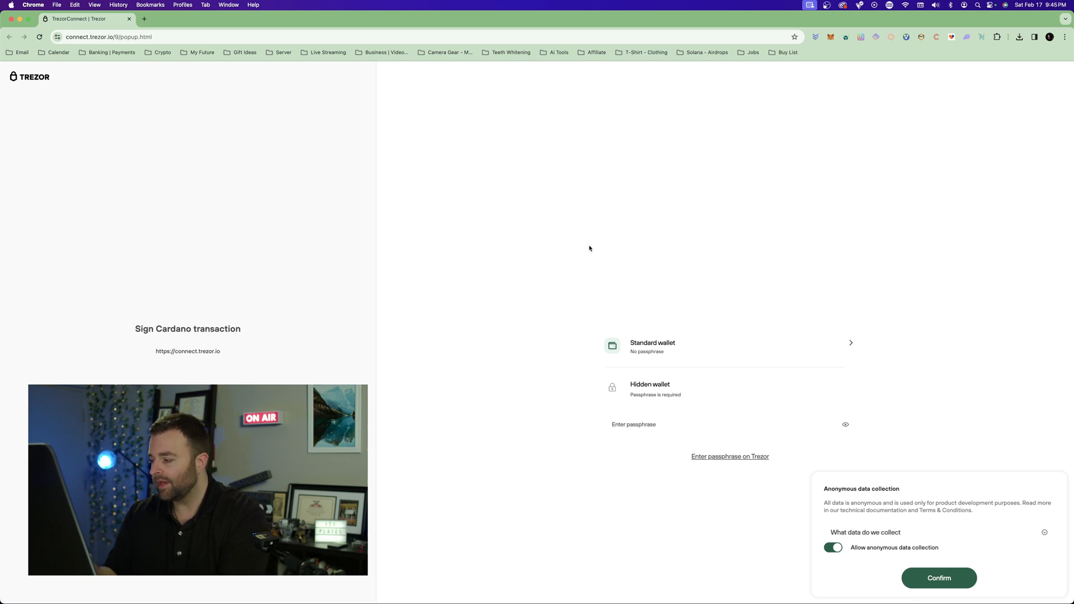
pyautogui.click(723, 343)
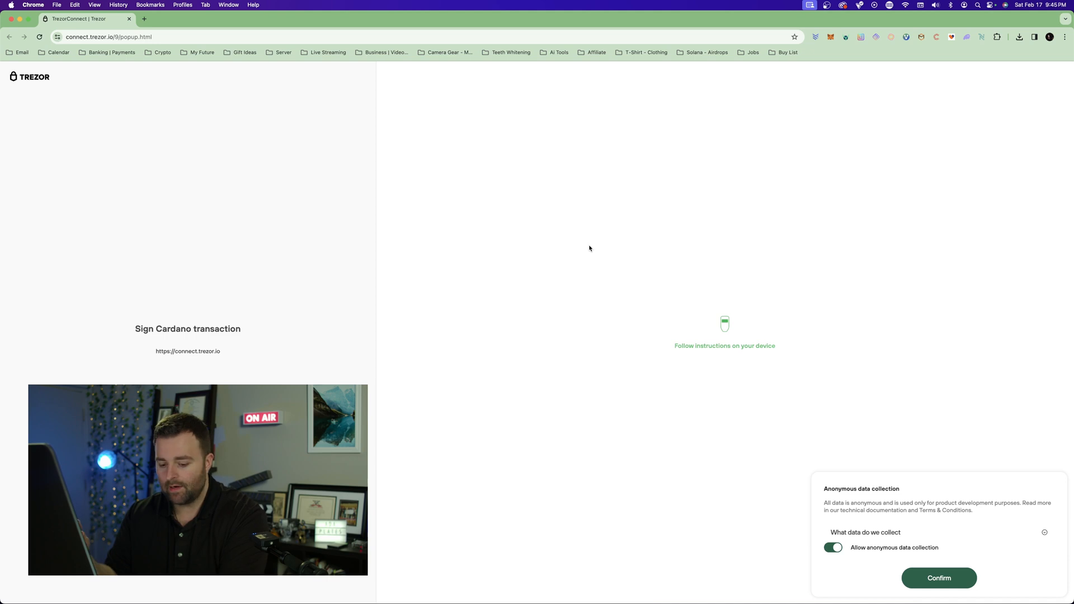
pyautogui.click(583, 19)
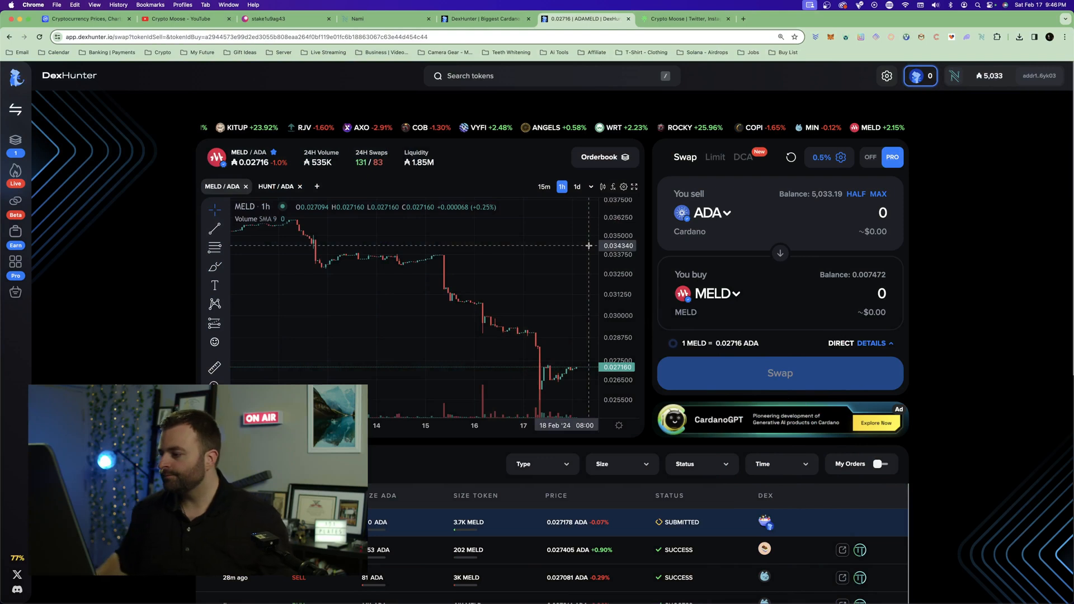
pyautogui.moveTo(952, 217)
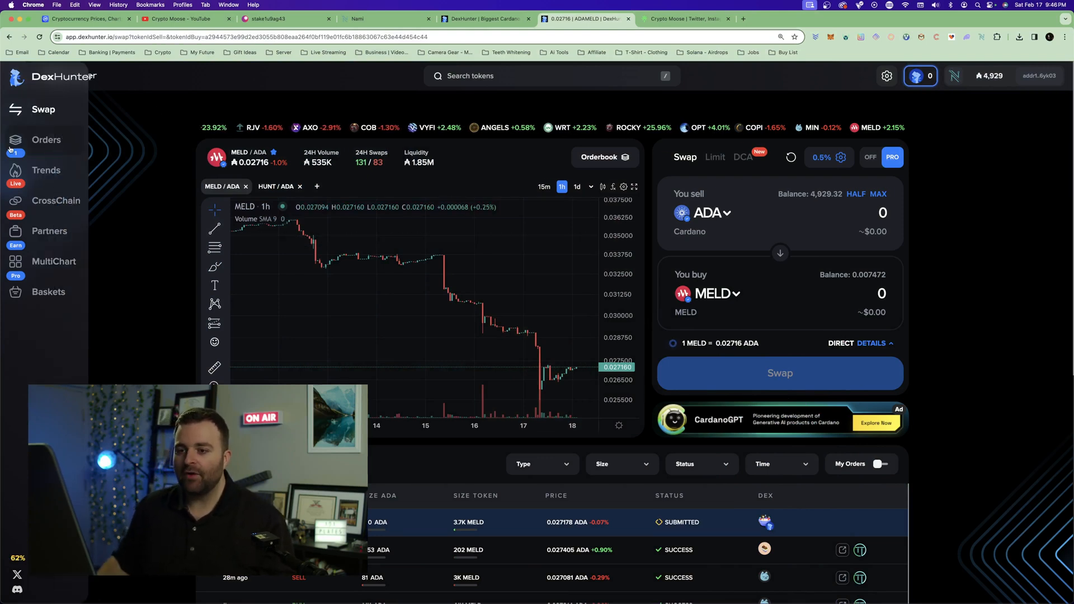
# - View Orders History with the pending 100 ADA to 3.6K MELD buy at the top
pyautogui.click(46, 140)
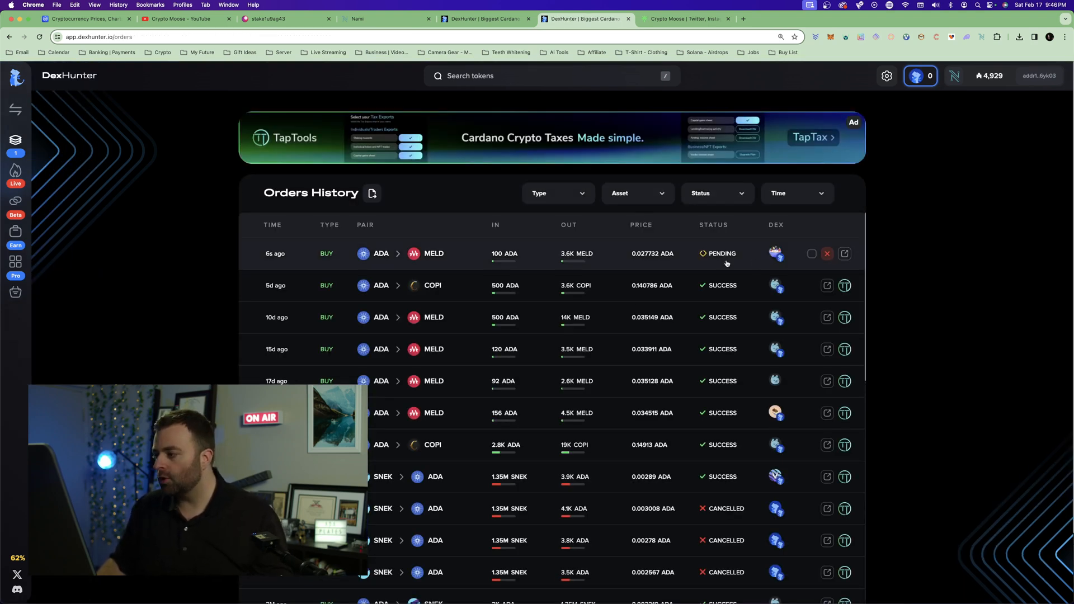
pyautogui.moveTo(681, 261)
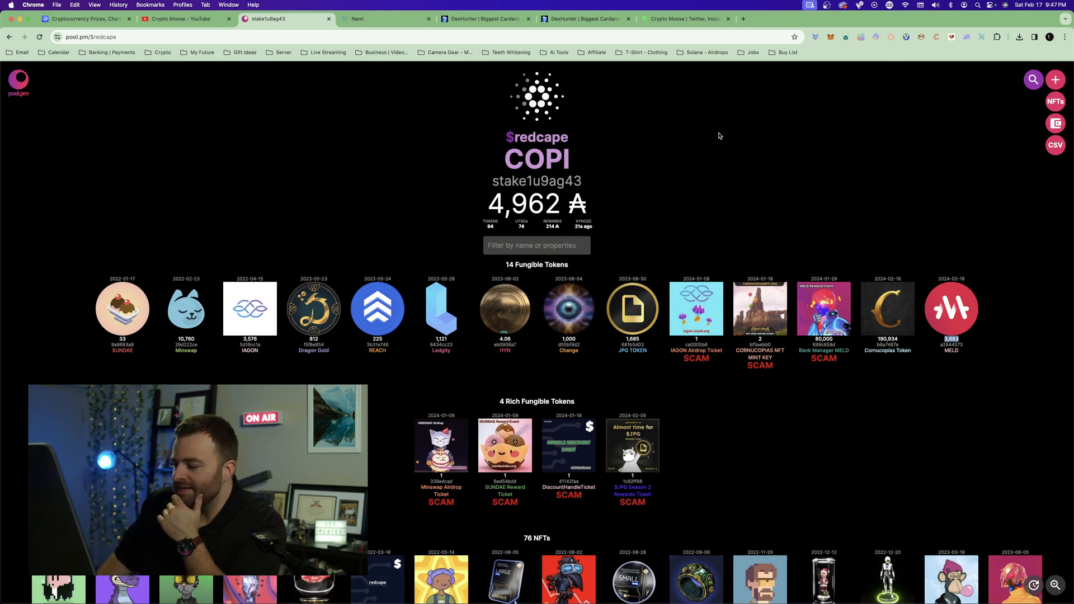
# - Review the wallet's 14 tokens, including MELD, on pool.pm, then return to DexHunter
pyautogui.scroll(-3)
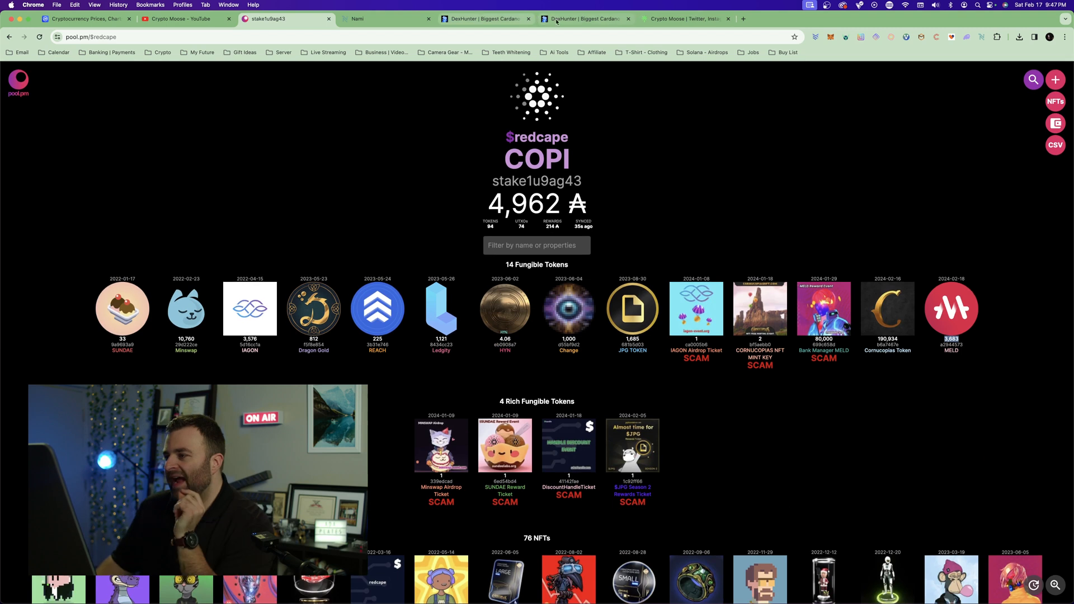
pyautogui.click(584, 18)
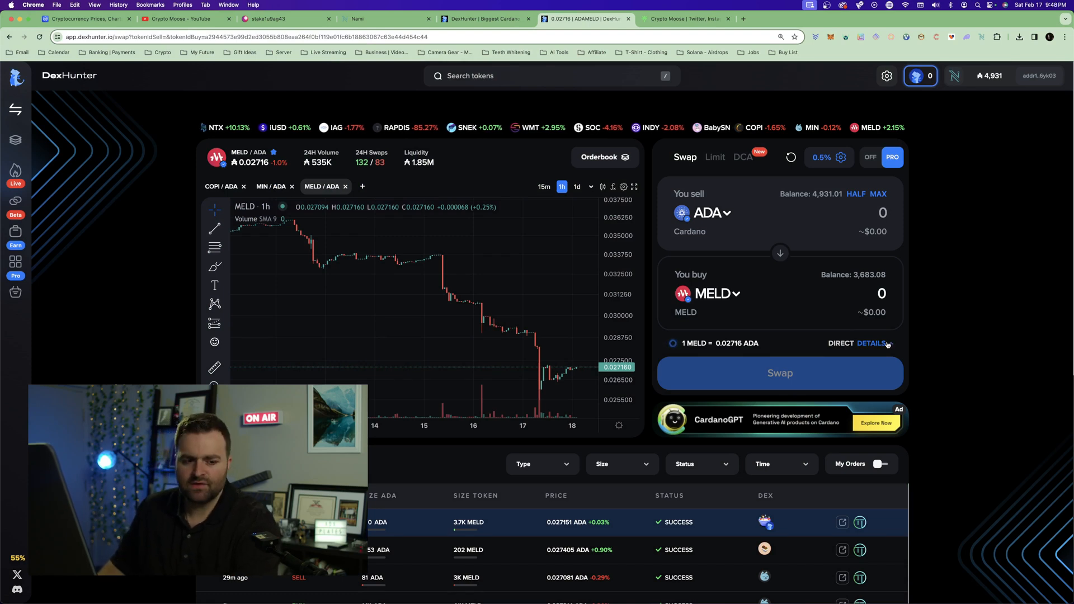
# - Set Cornucopias Token (COPI) as the buy token and quote 10 ADA for about 79.26 COPI
pyautogui.click(871, 343)
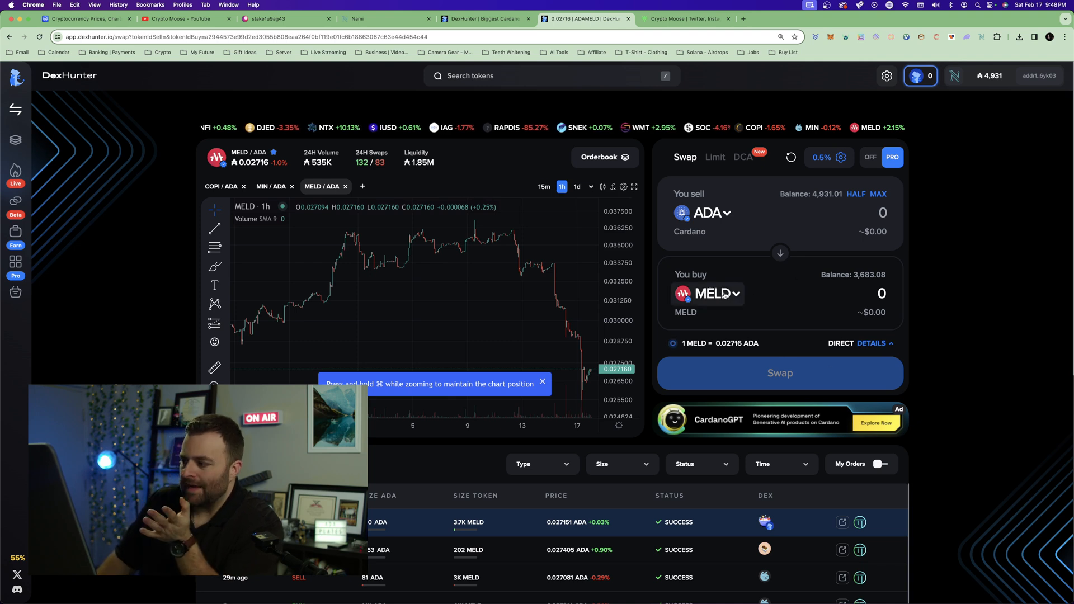
pyautogui.click(715, 293)
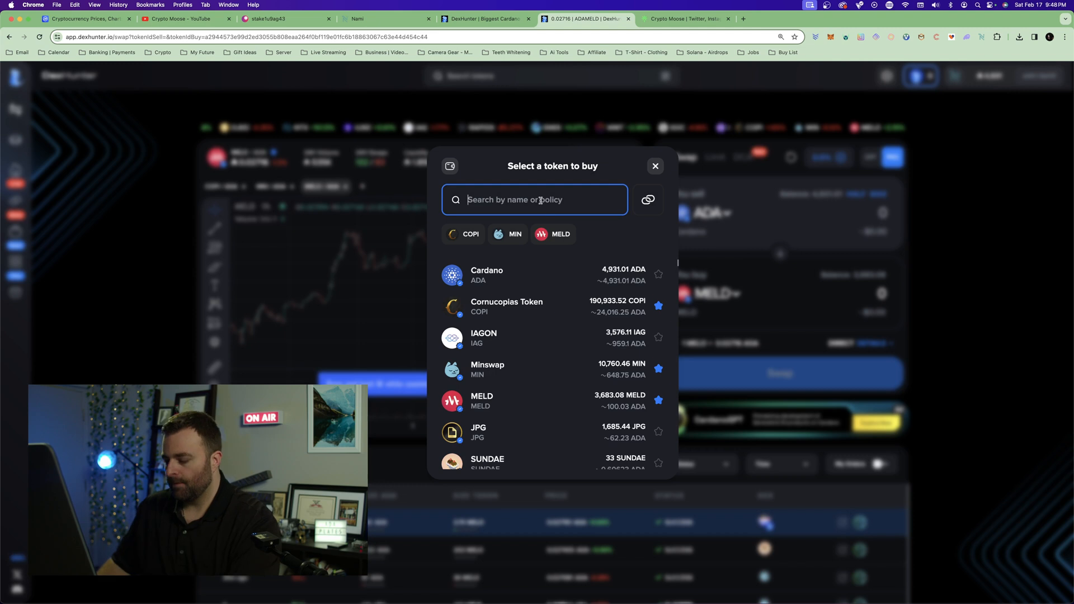
pyautogui.write('copi')
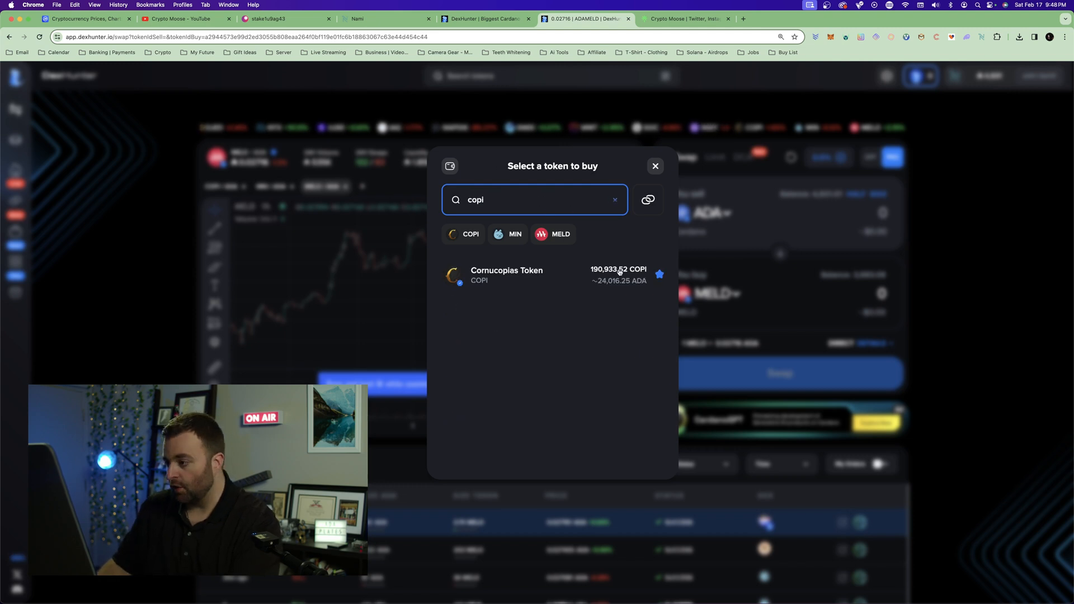
pyautogui.click(507, 274)
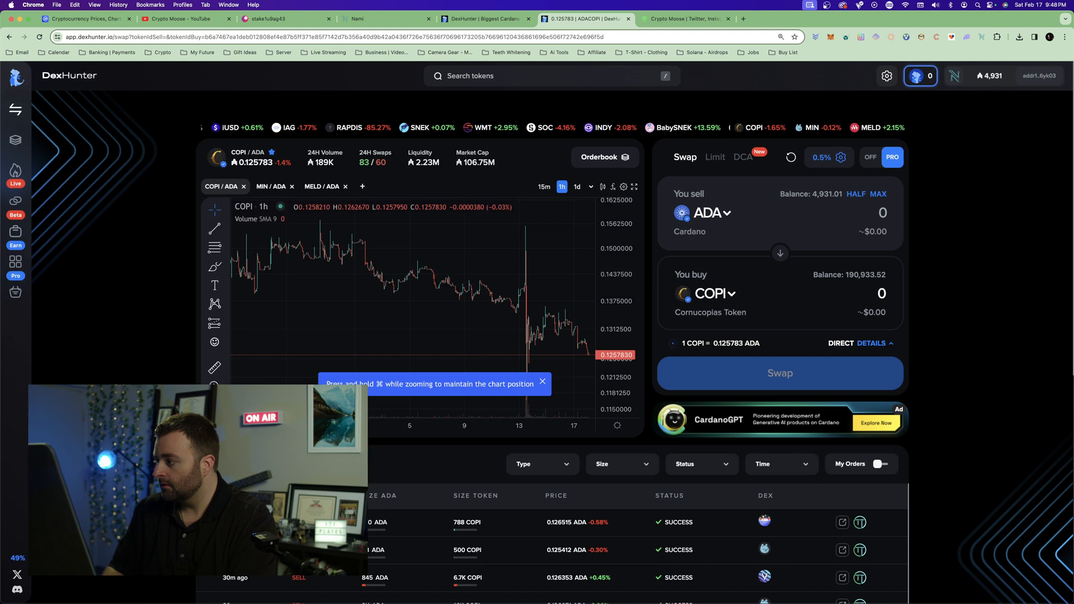
pyautogui.write('10')
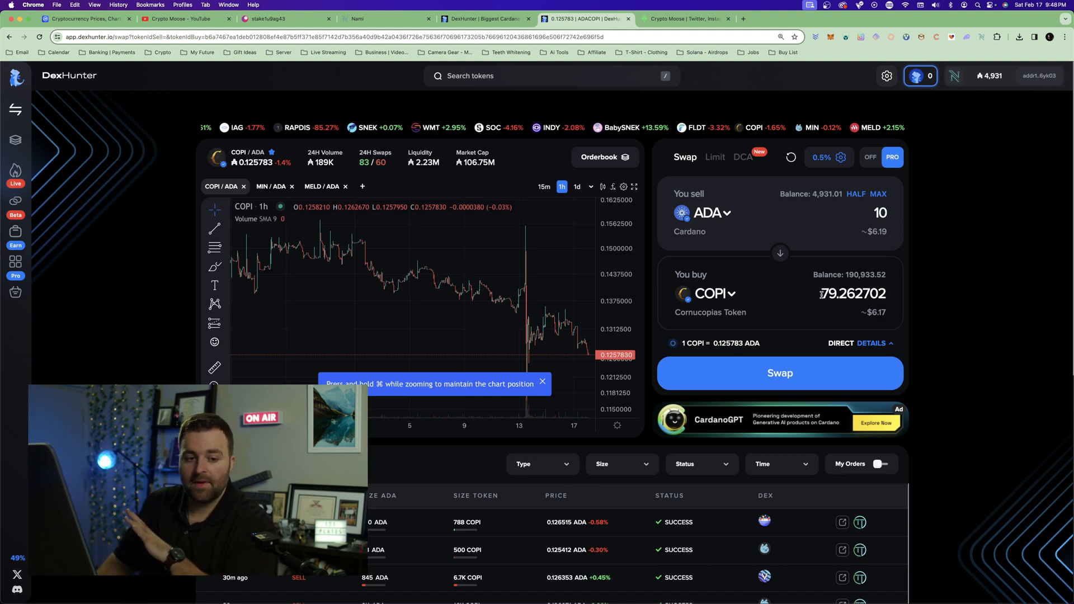
# - Set Snek as the buy token and quote 5 ADA for about 2,566 SNEK
pyautogui.click(717, 293)
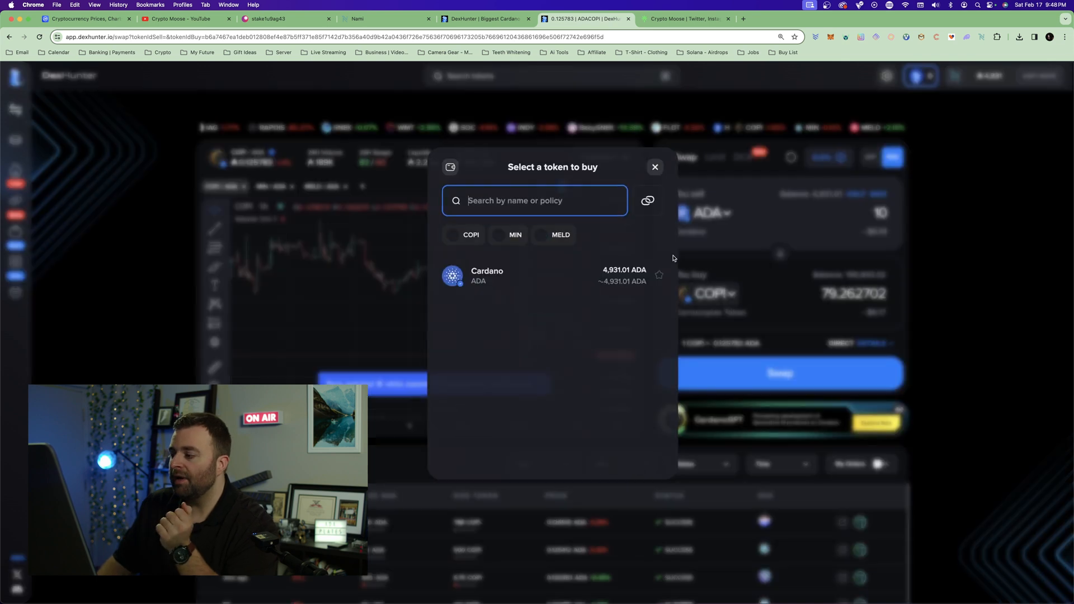
pyautogui.write('snek')
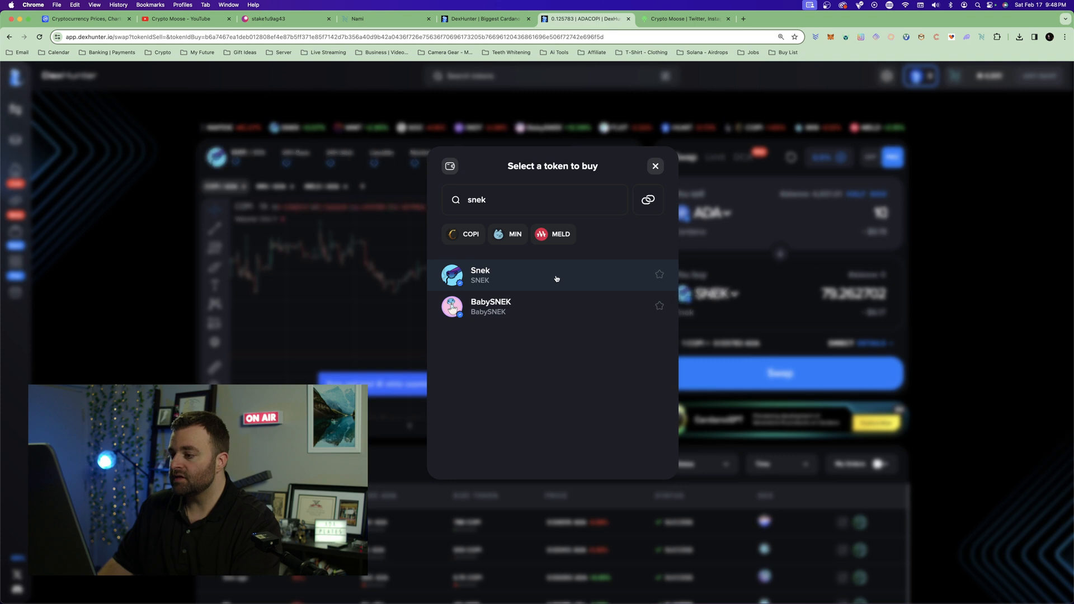
pyautogui.click(480, 275)
pyautogui.write('5')
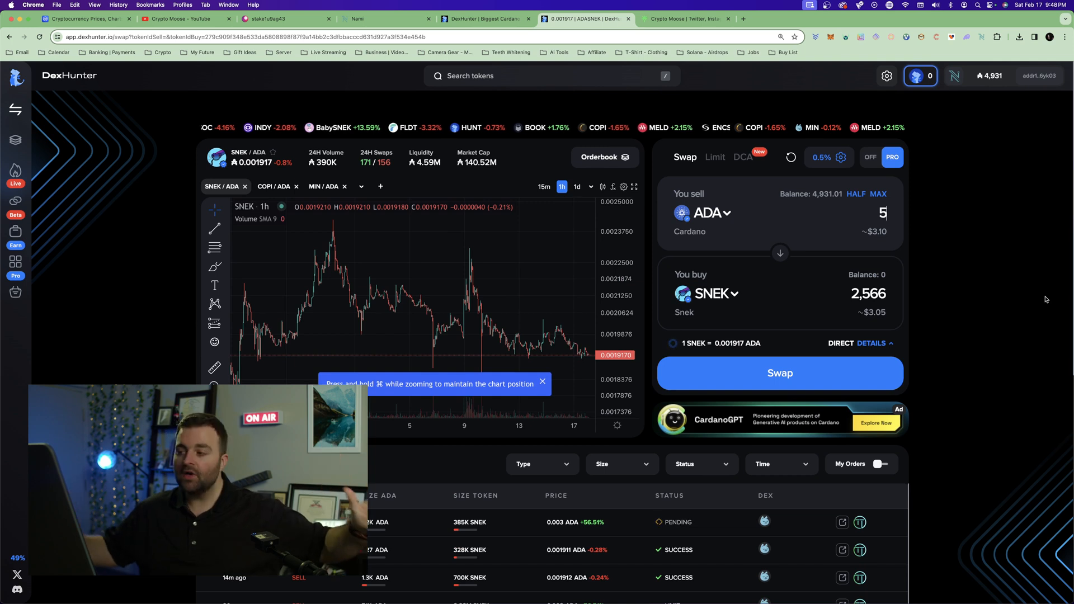
pyautogui.click(685, 18)
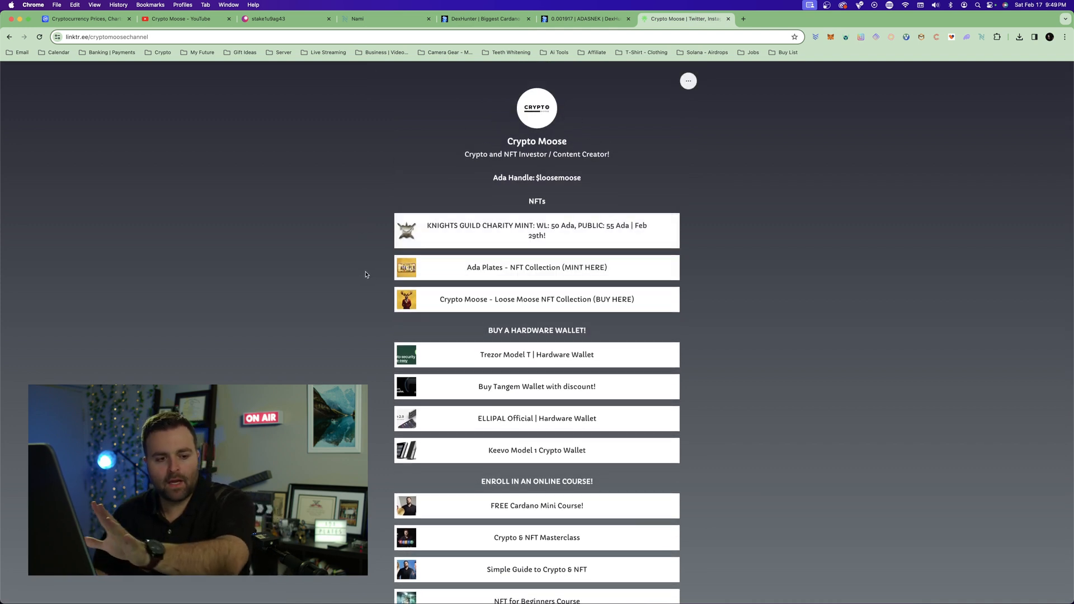
# - Browse the links on the Crypto Moose Linktree page
pyautogui.scroll(-3)
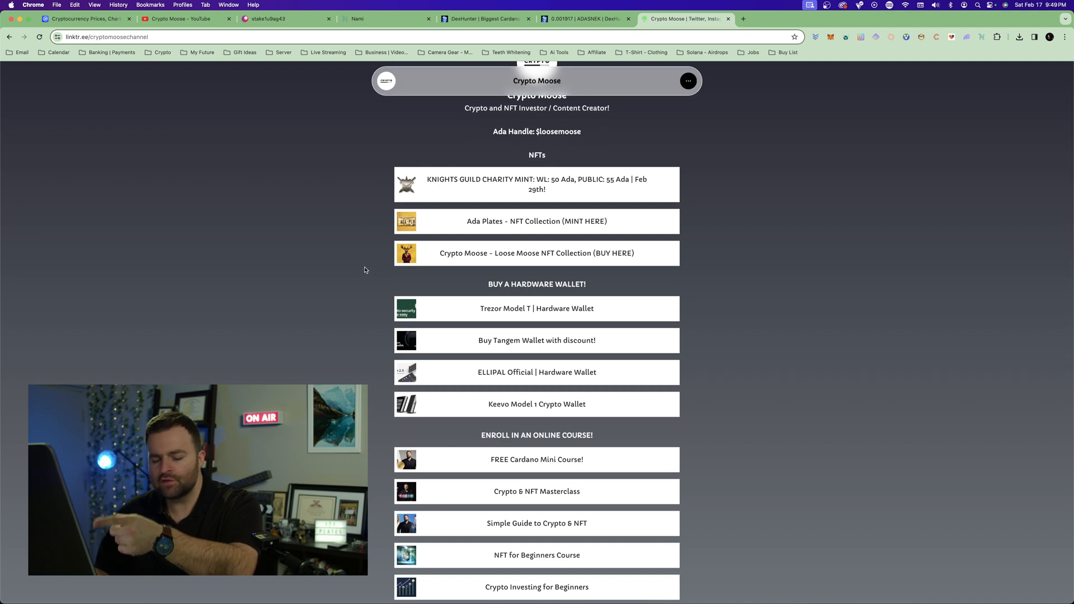
pyautogui.scroll(-3)
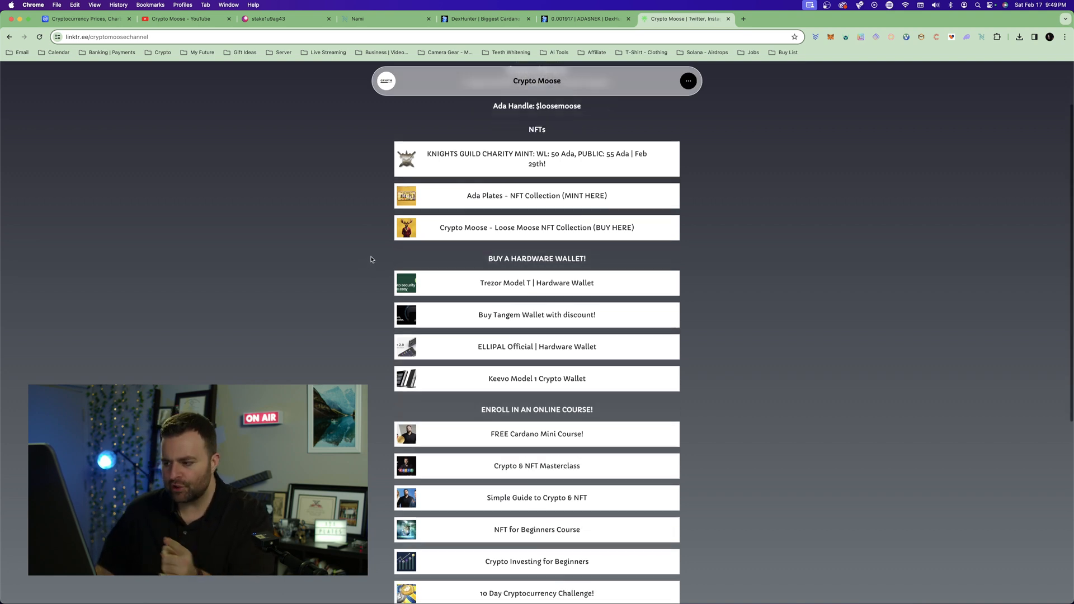
pyautogui.scroll(-3)
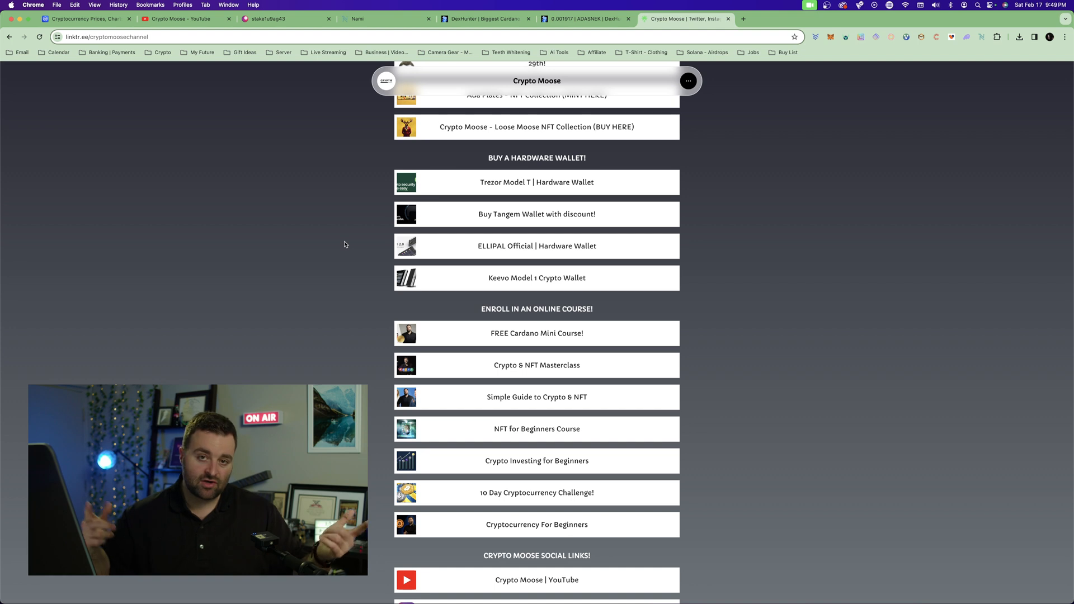
pyautogui.scroll(-3)
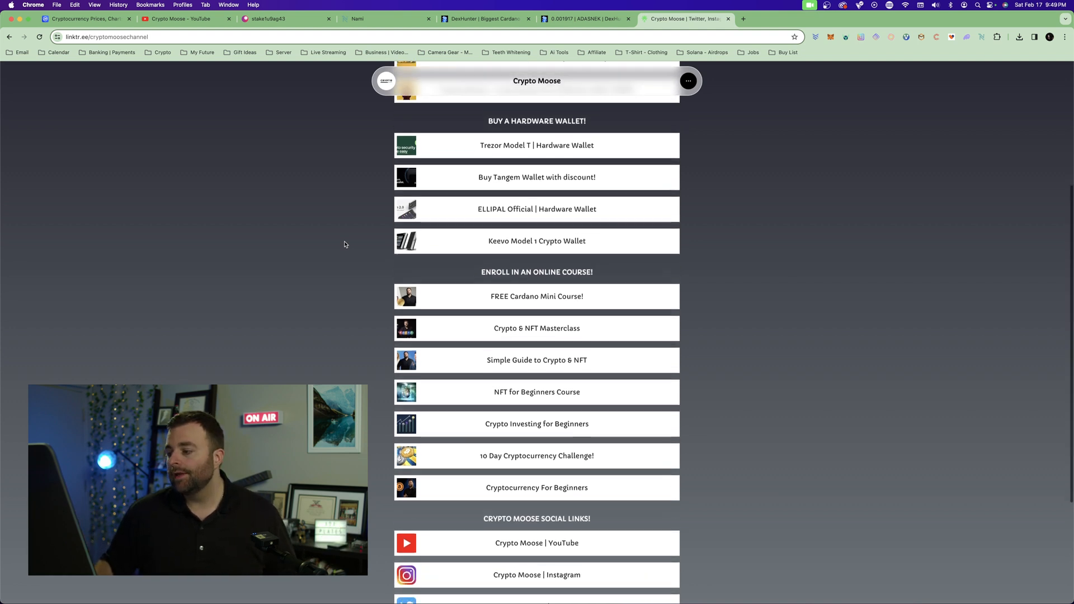
# - Open and look through the free Cardano Mini Course signup page
pyautogui.click(843, 19)
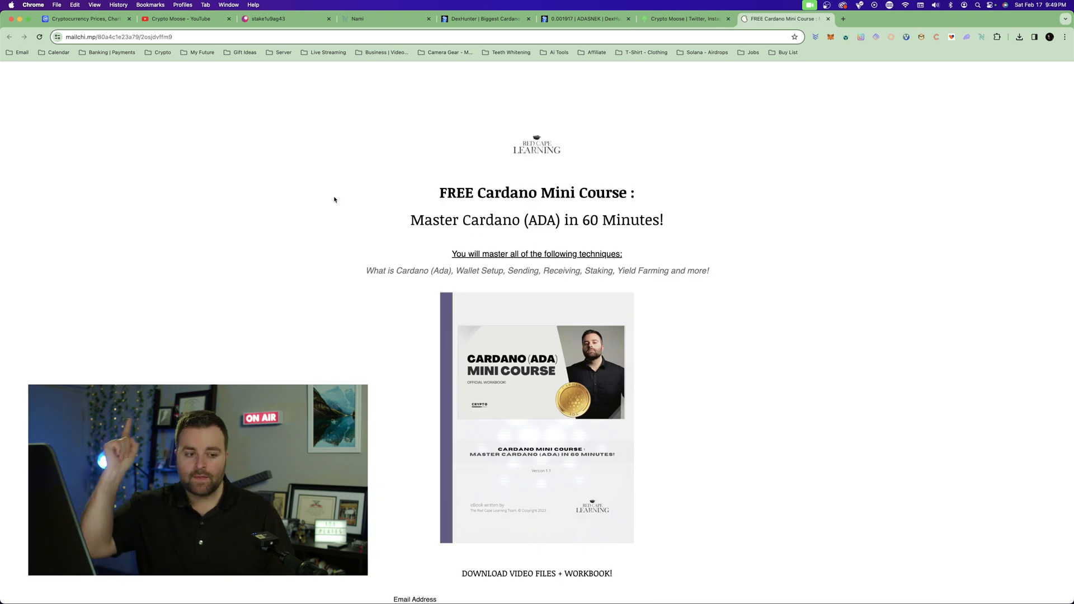
pyautogui.scroll(-3)
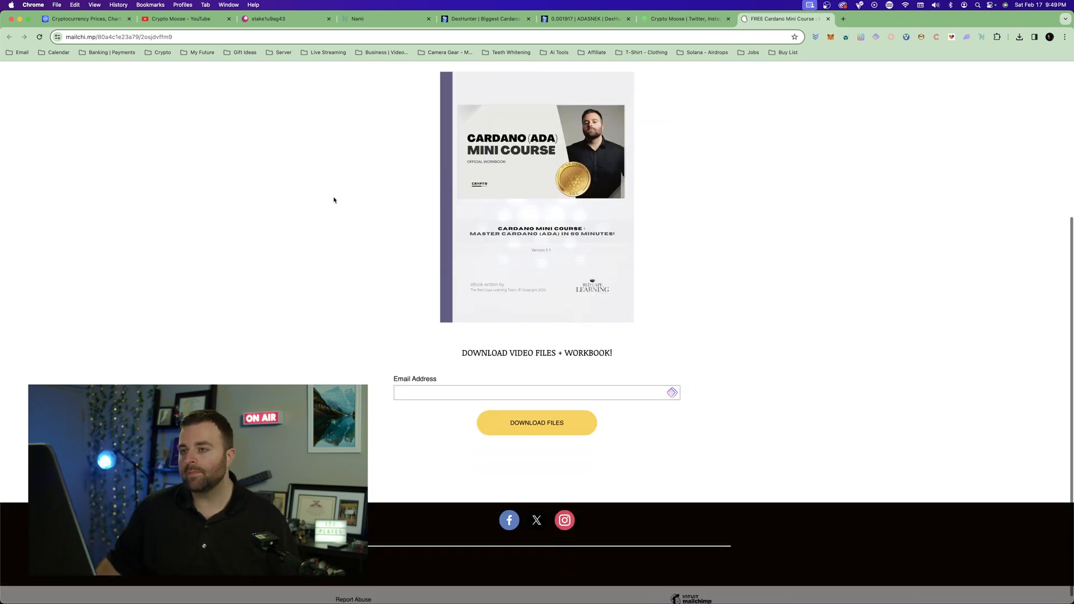
pyautogui.click(185, 18)
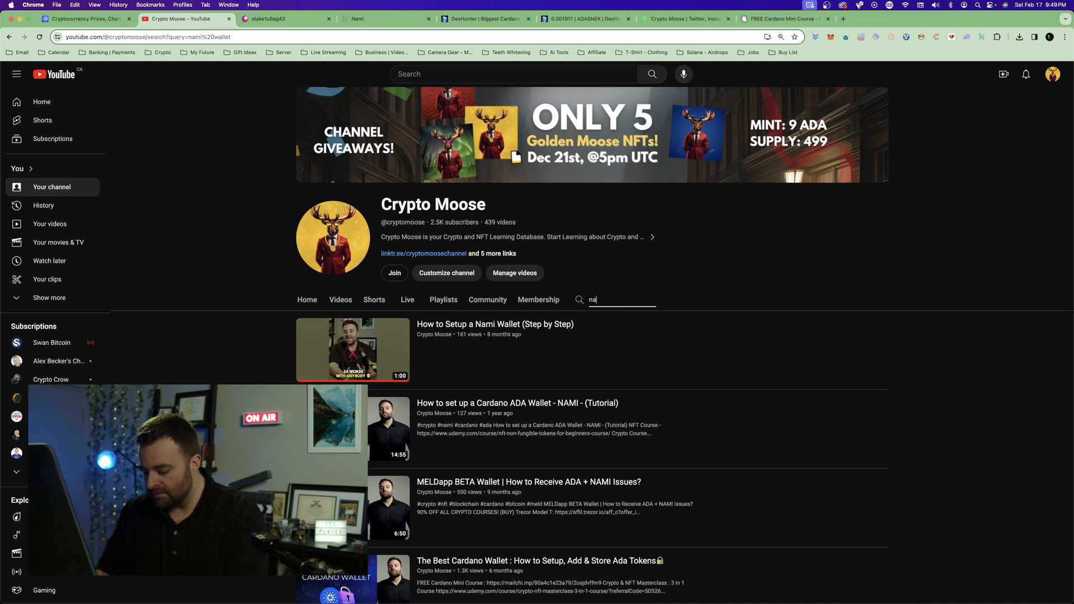
# - Clear the Nami wallet channel search and show Crypto Moose's latest uploads in the Videos tab
pyautogui.click(620, 299)
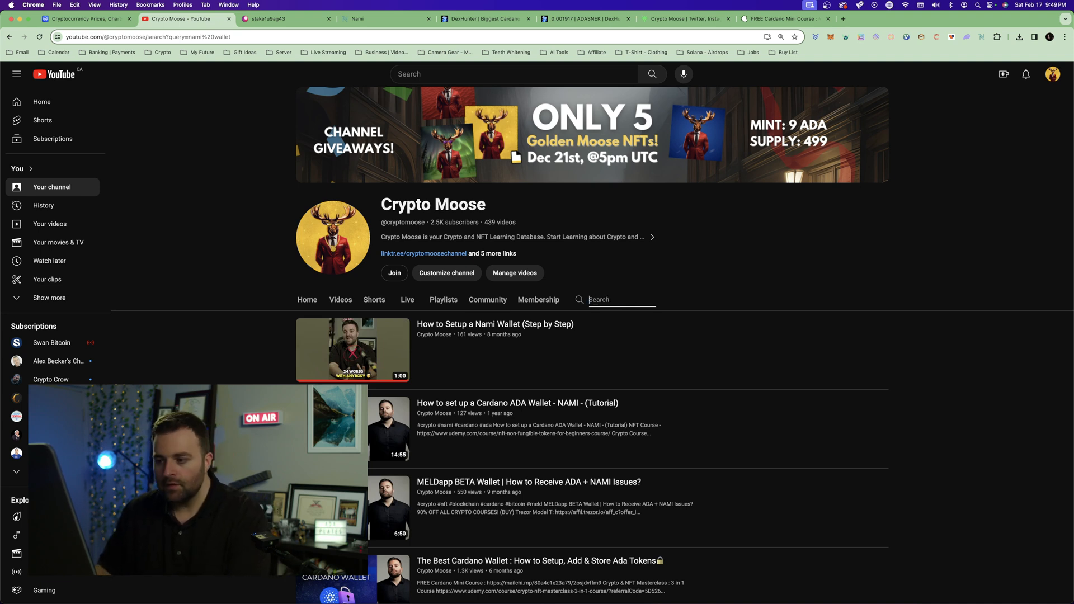
pyautogui.click(341, 300)
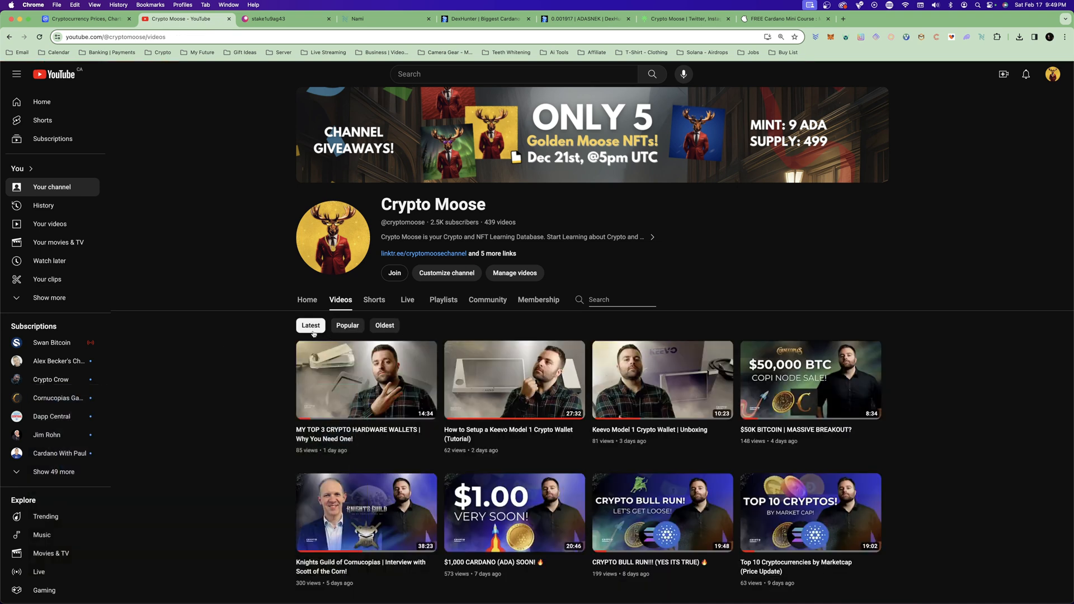
pyautogui.moveTo(244, 336)
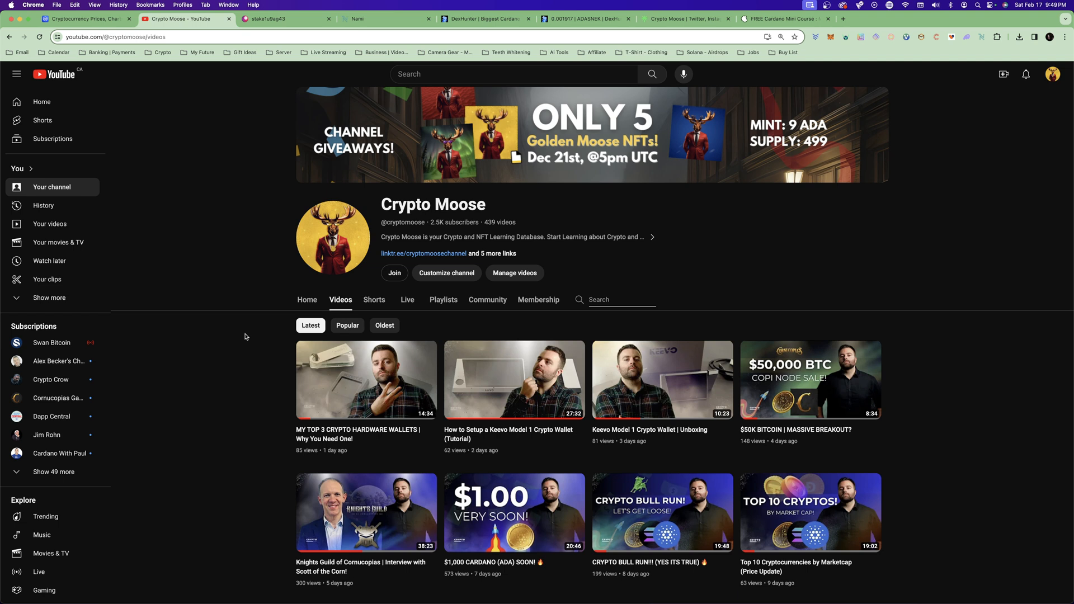